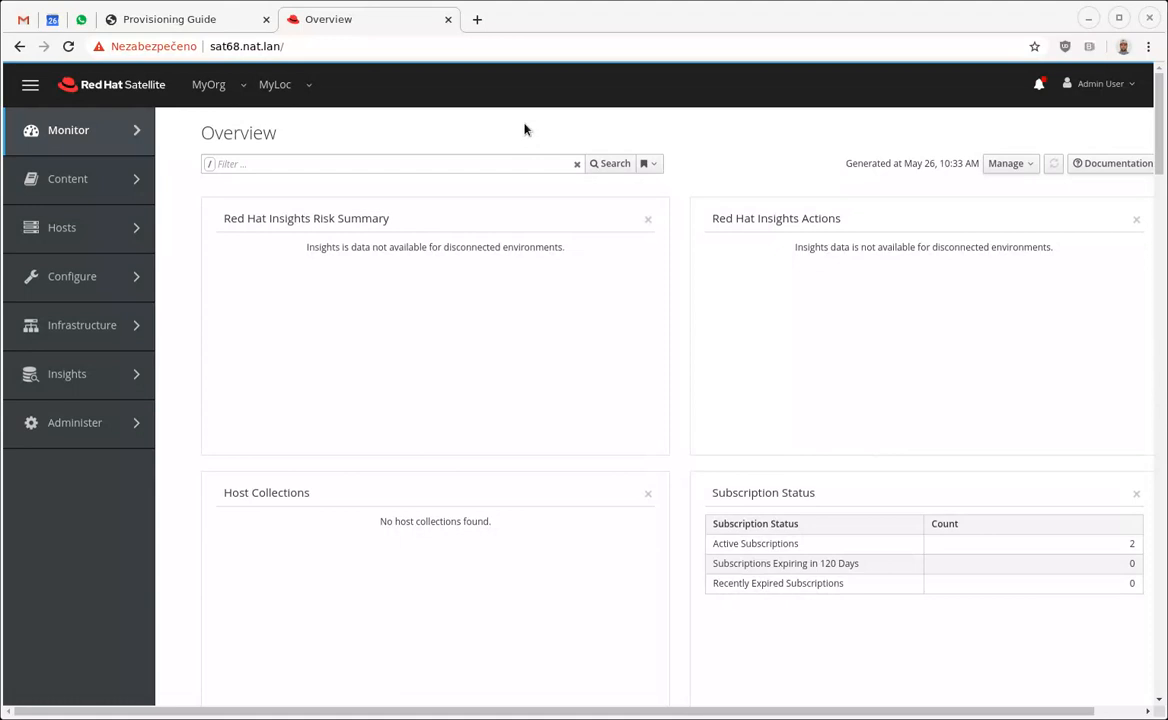
Browse the Infrastructure and Content menus, then go to Hosts > Provisioning Templates
left_click(82, 324)
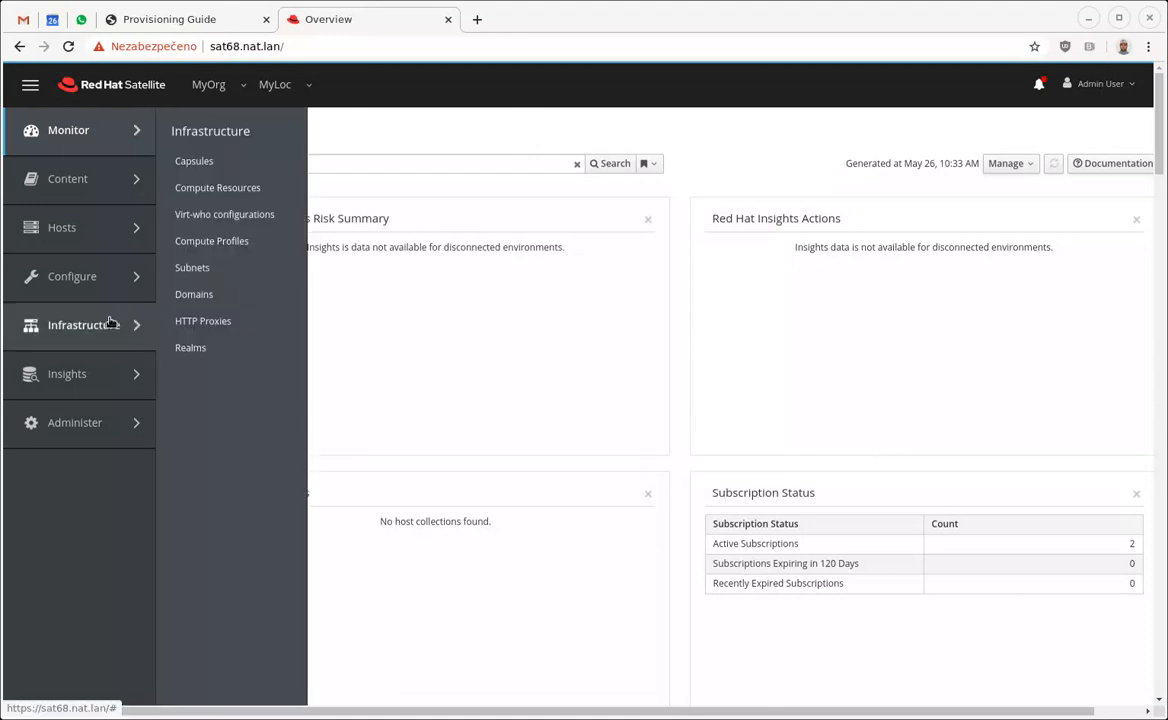
left_click(68, 178)
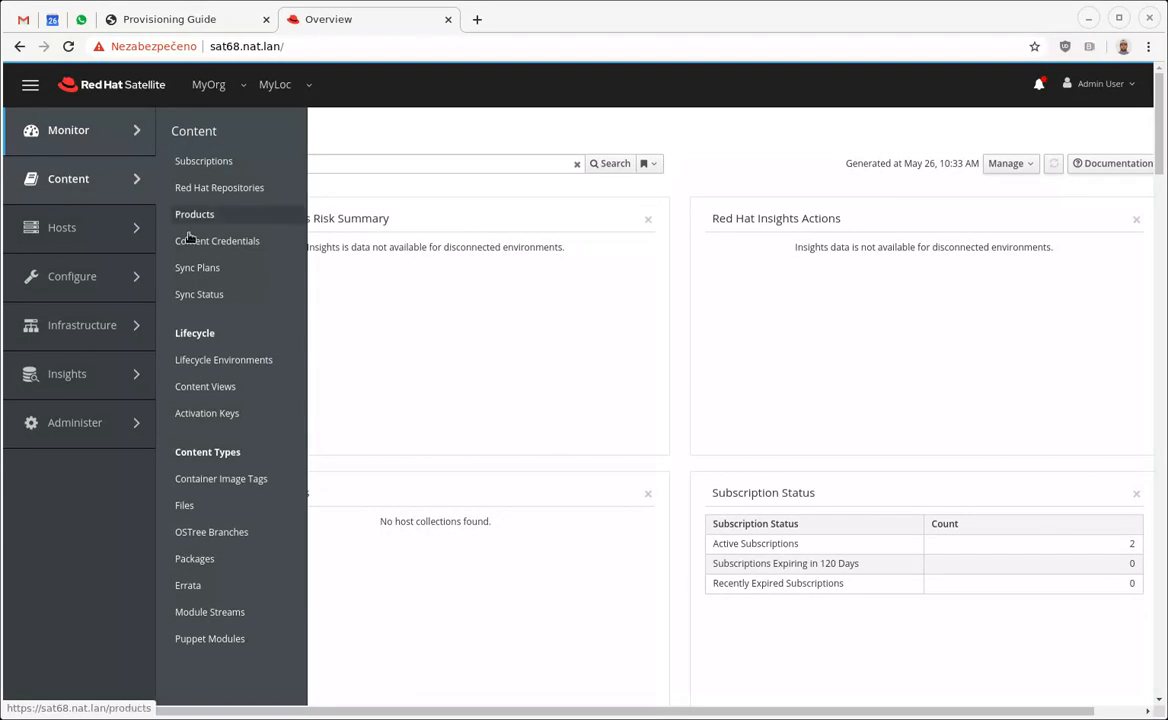
left_click(72, 276)
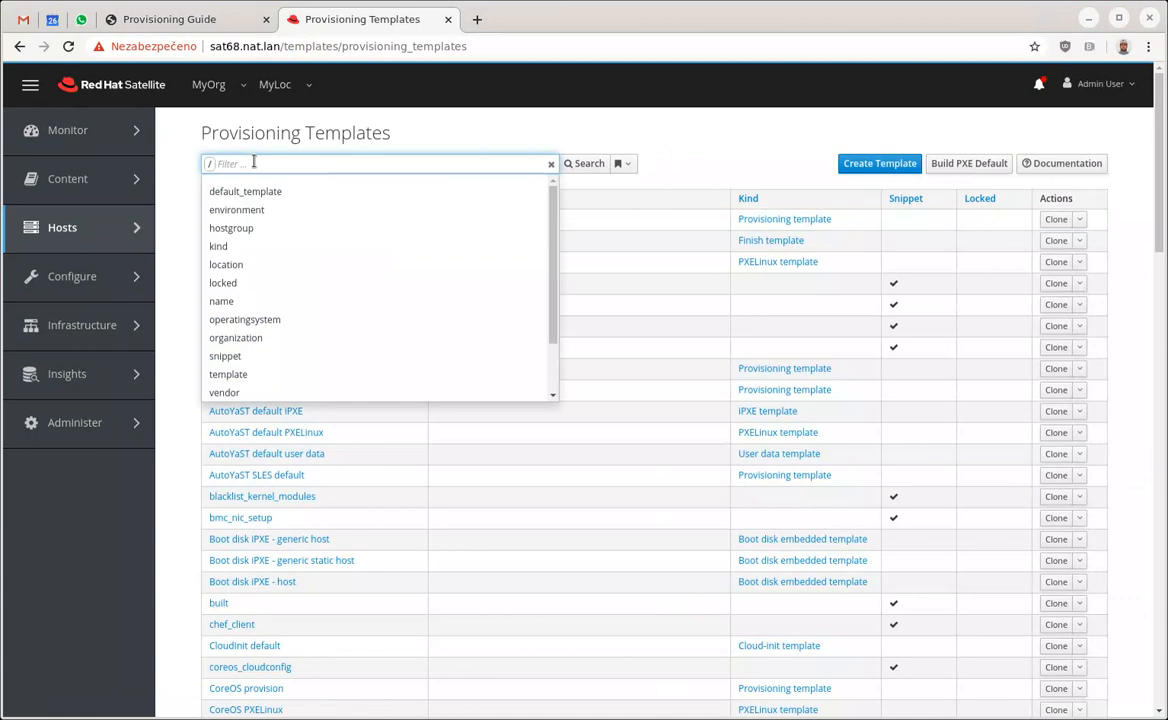
Filter the provisioning templates by 'discovery', leaving 11 matches including pxegrub2_discovery
type("discovery")
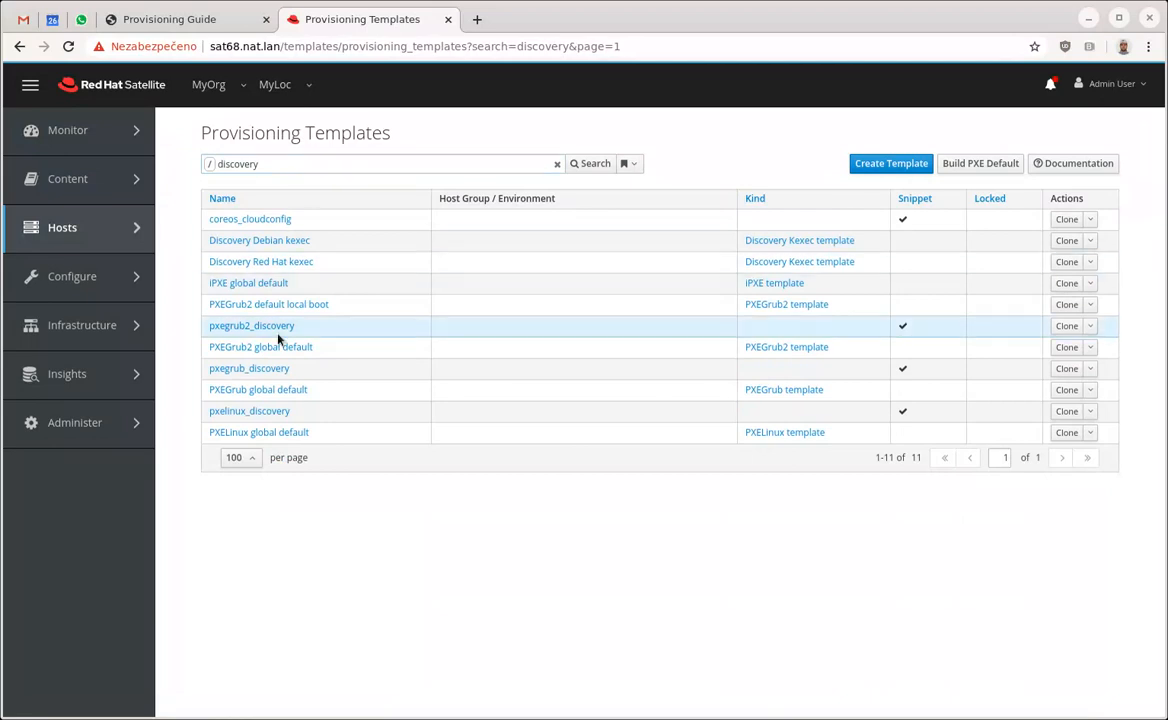
mouse_move(252, 324)
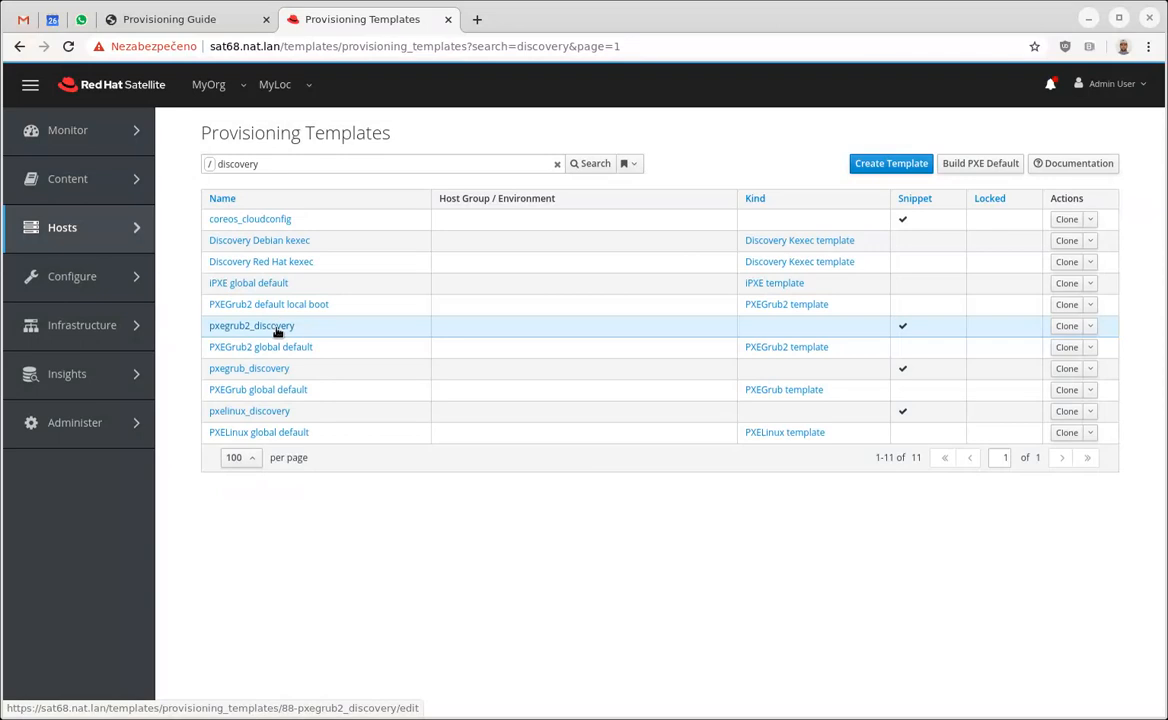
Edit the pxegrub2_discovery template and scroll through its GRUB2 discovery menu entries
left_click(252, 324)
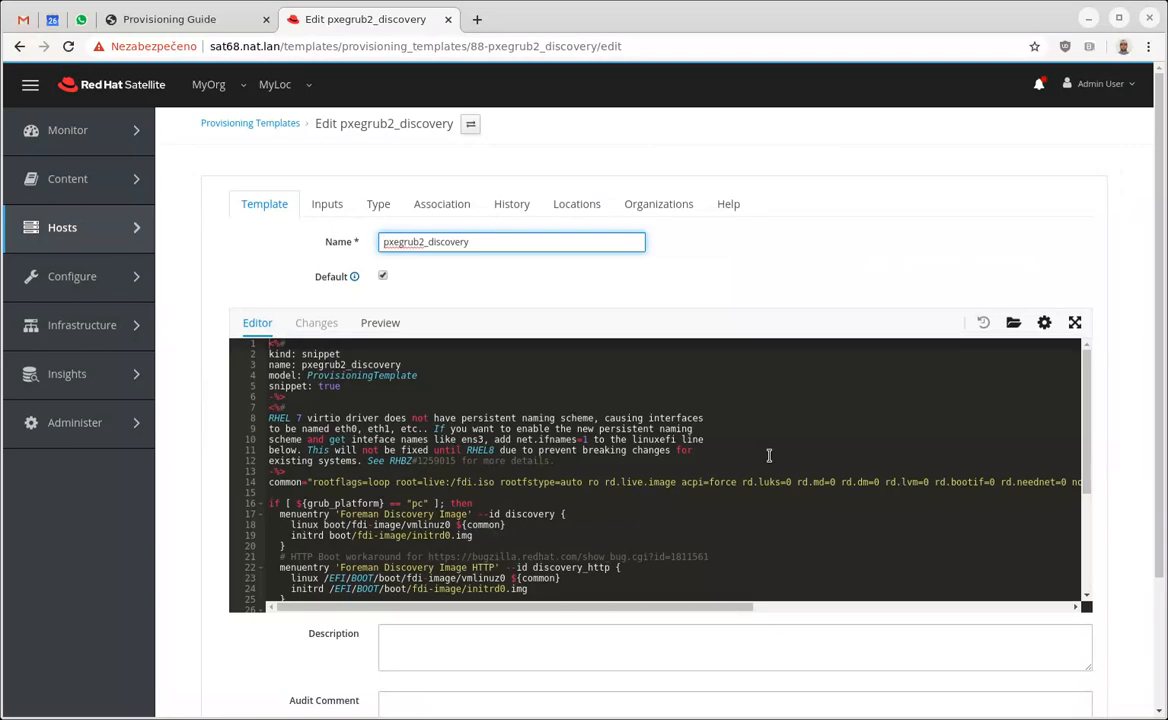
scroll("down", 3)
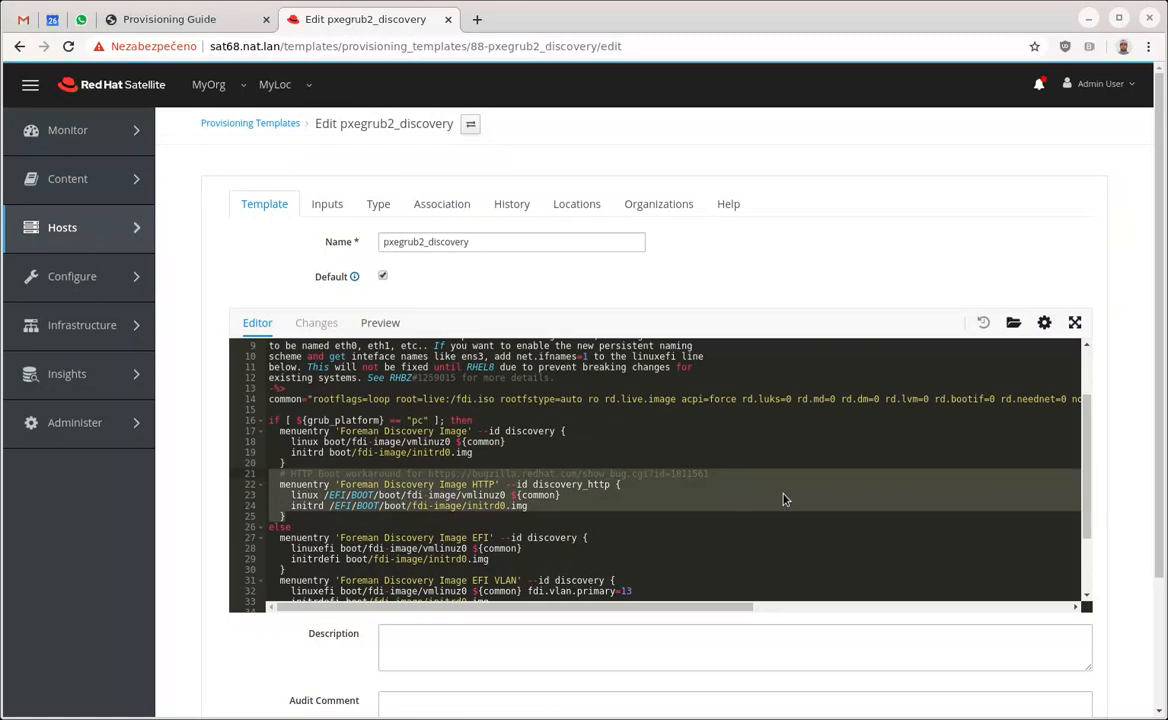
scroll("down", 3)
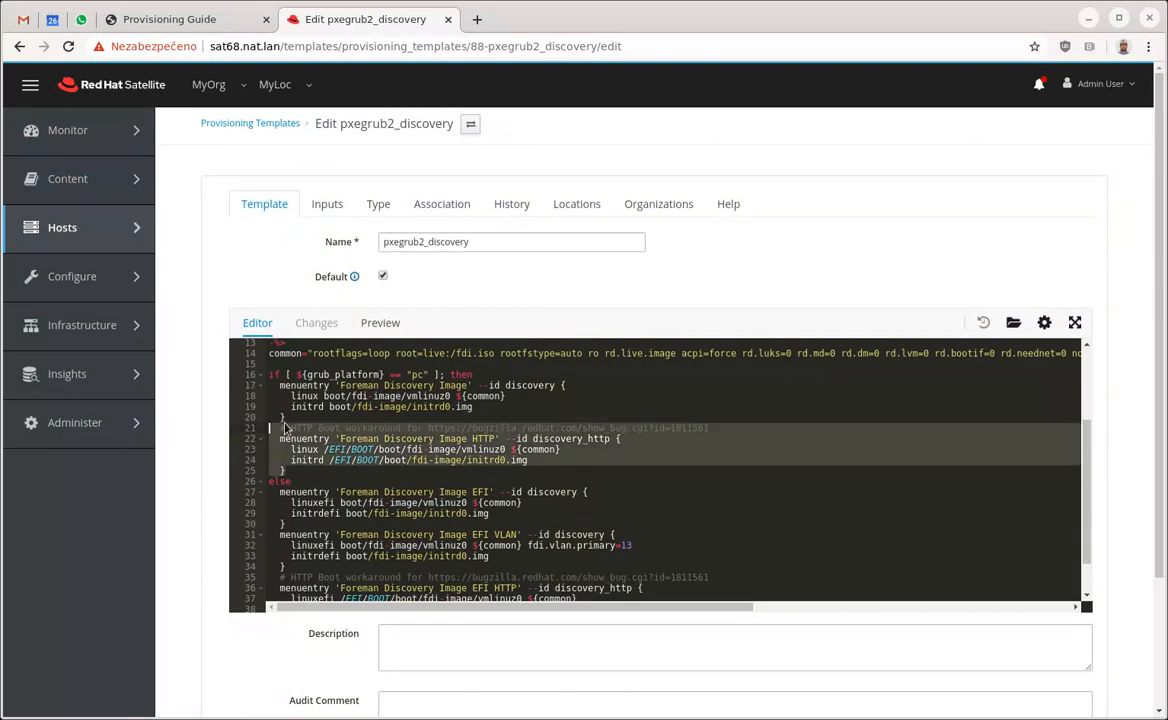
scroll("down", 3)
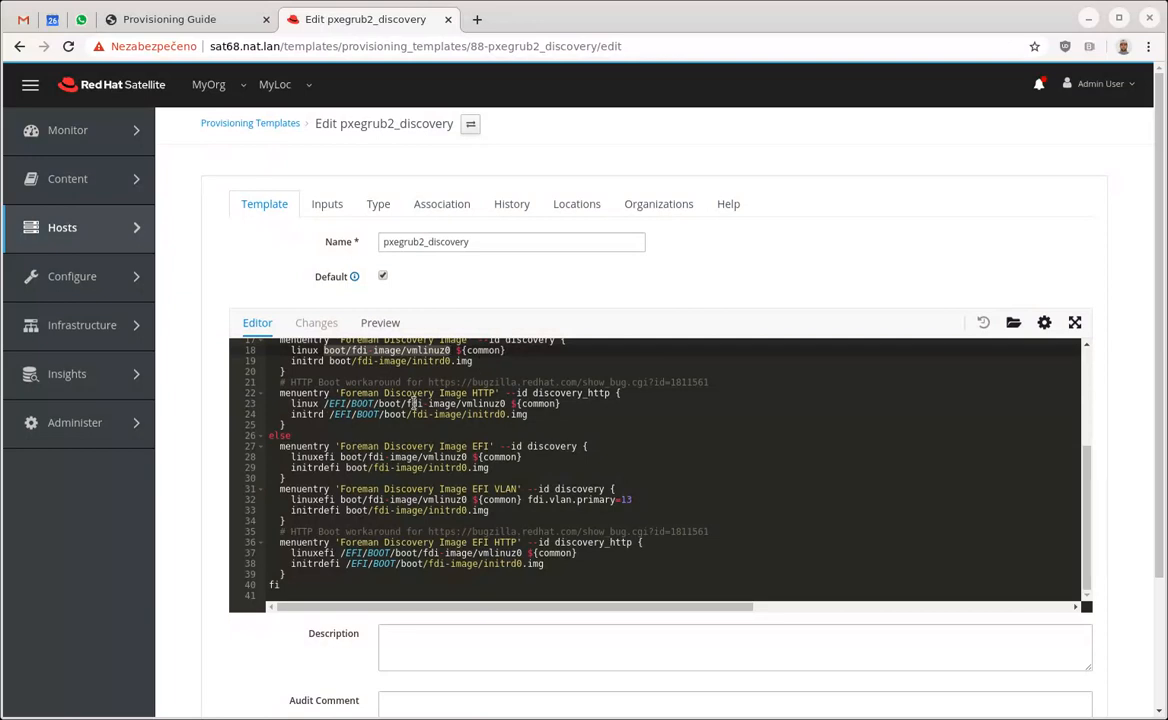
mouse_move(504, 404)
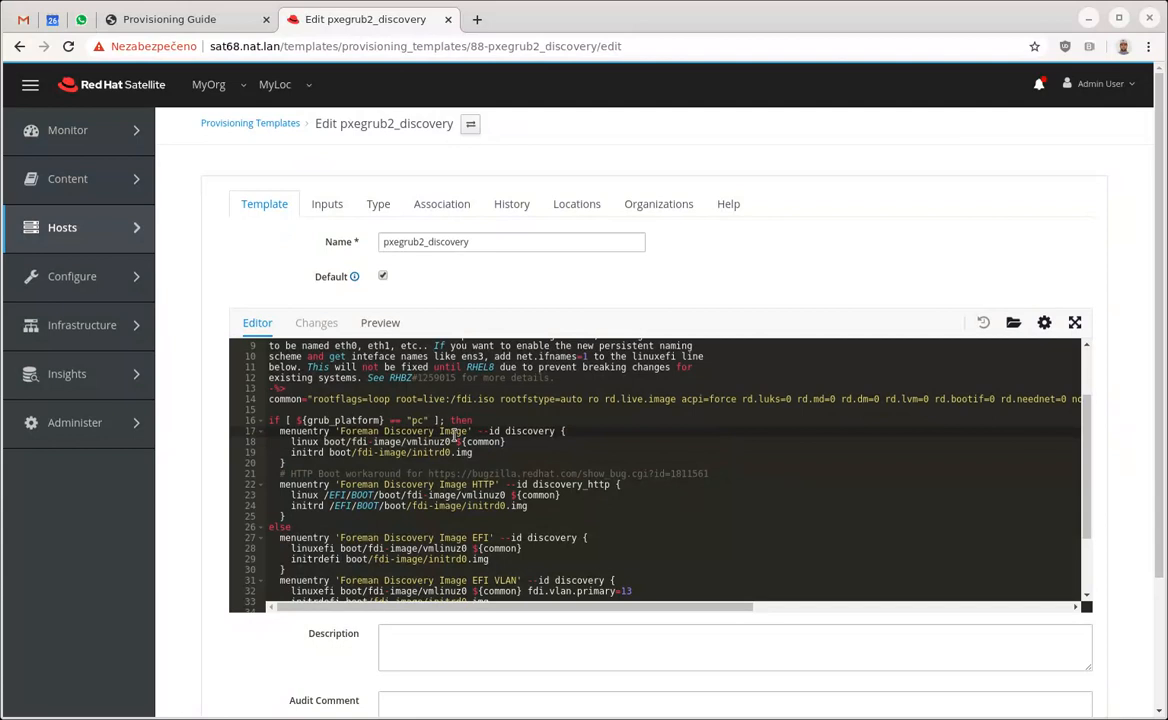
scroll("down", 3)
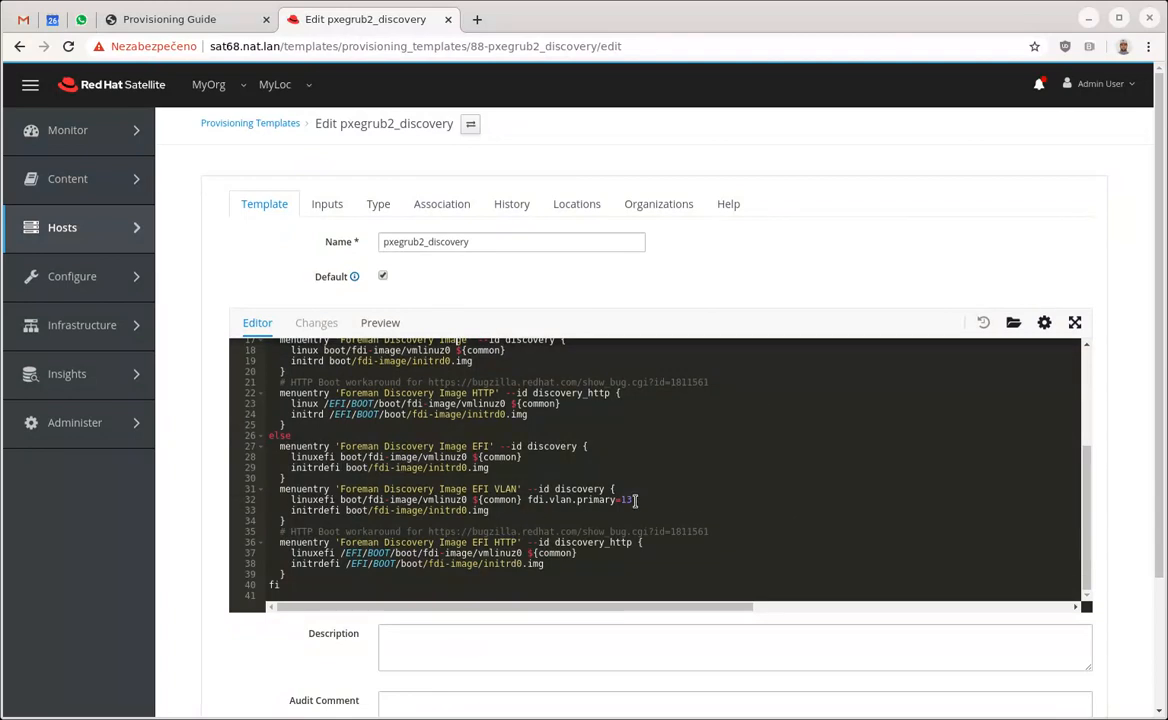
Append fdi.ssh=1 and fdi.rootpw=... to the linuxefi line of the 'Foreman Discovery Image EFI VLAN' entry
left_click_drag(528, 500, 632, 500)
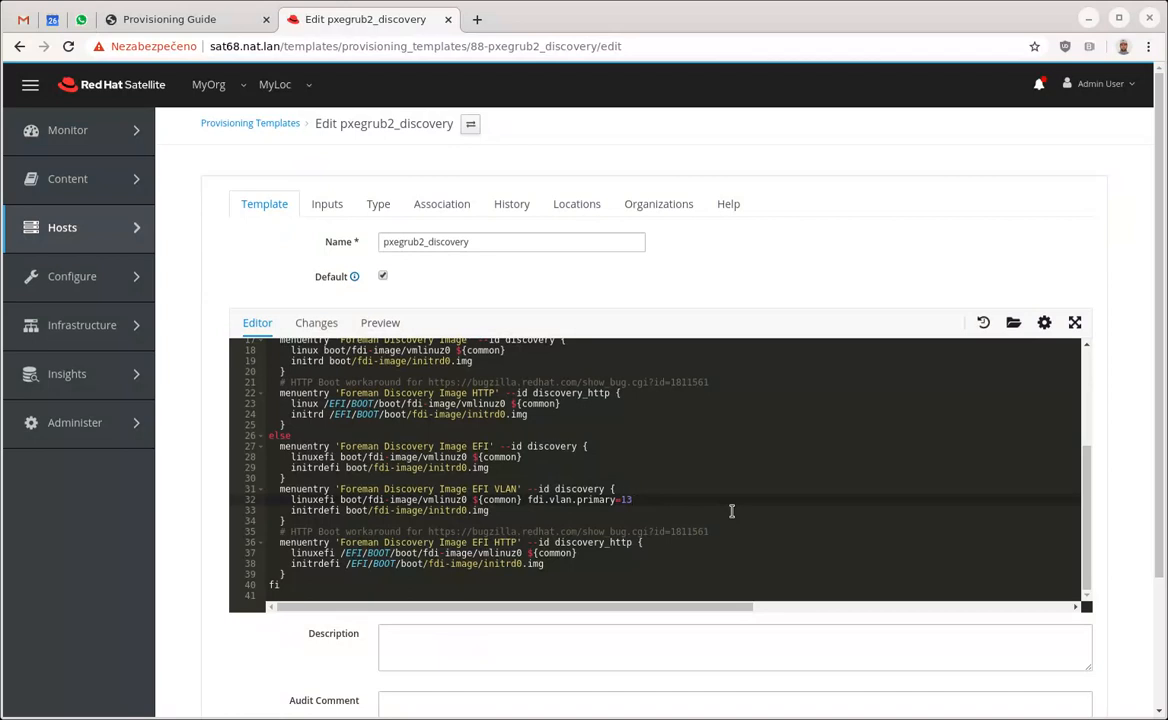
type("fdi.ssh=1")
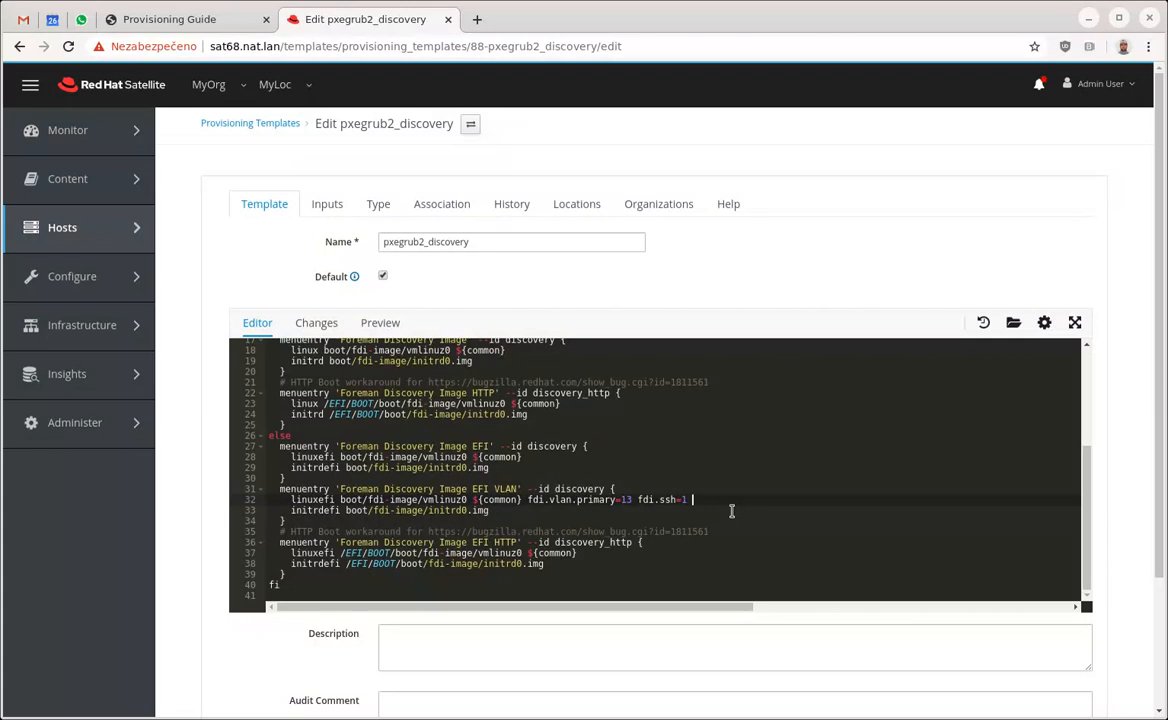
type("fdi.r")
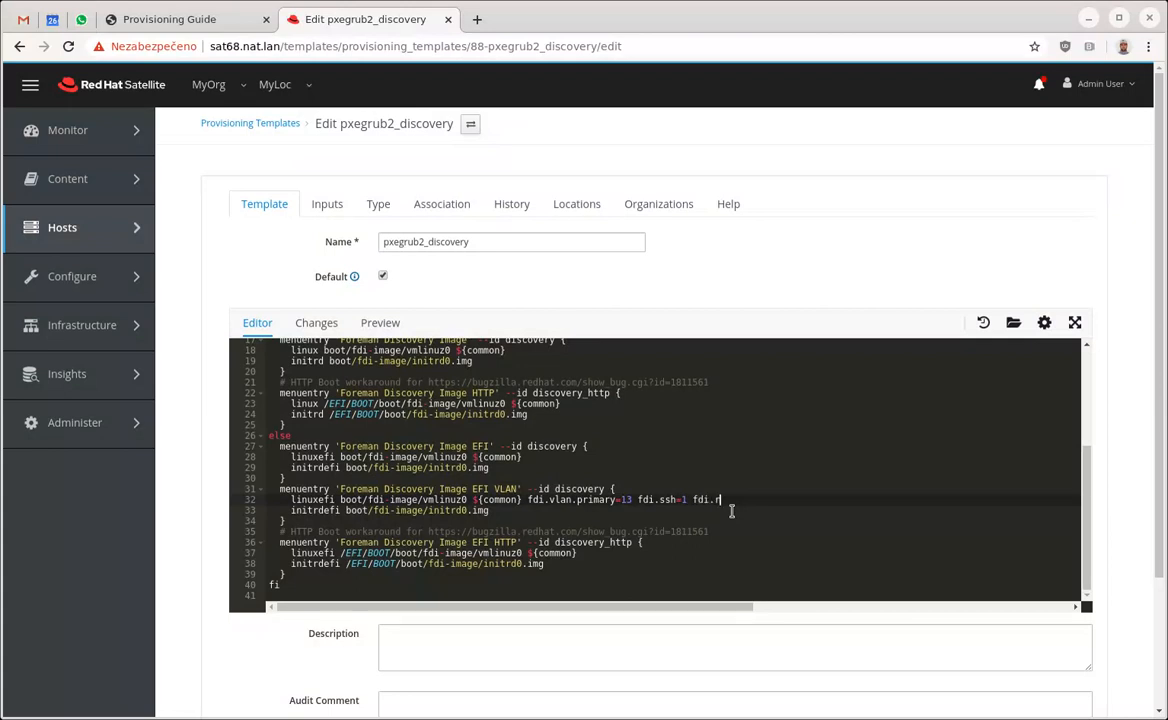
type("ootp")
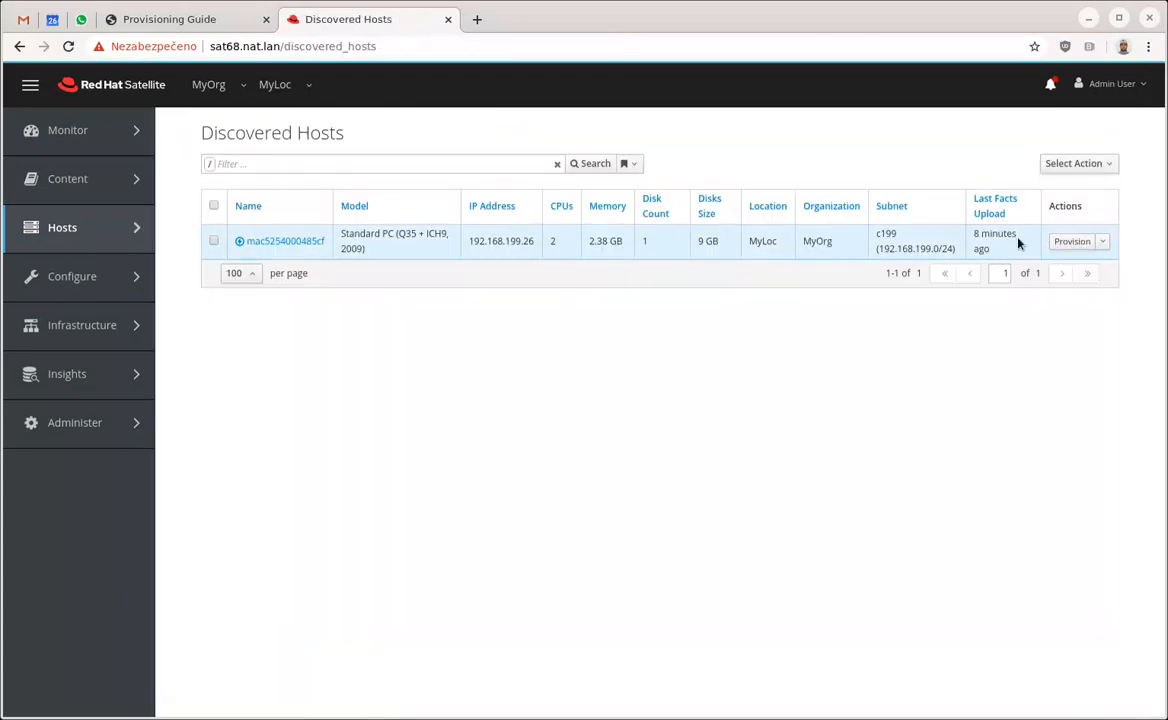
mouse_move(272, 240)
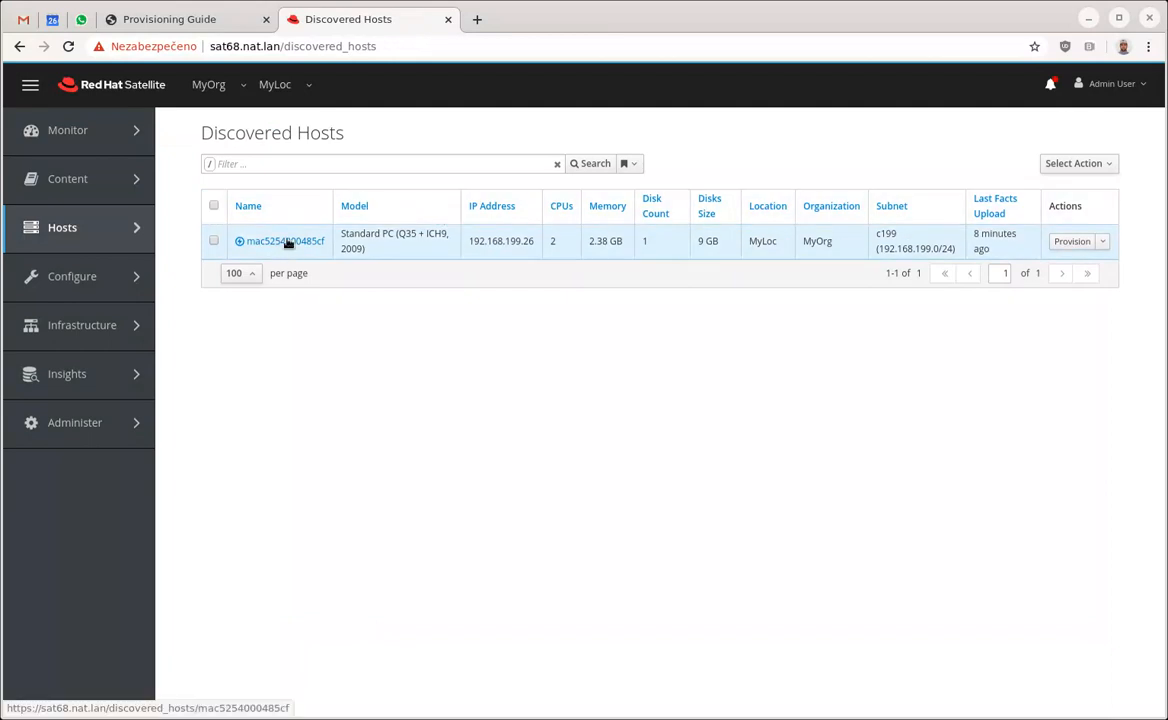
left_click(284, 240)
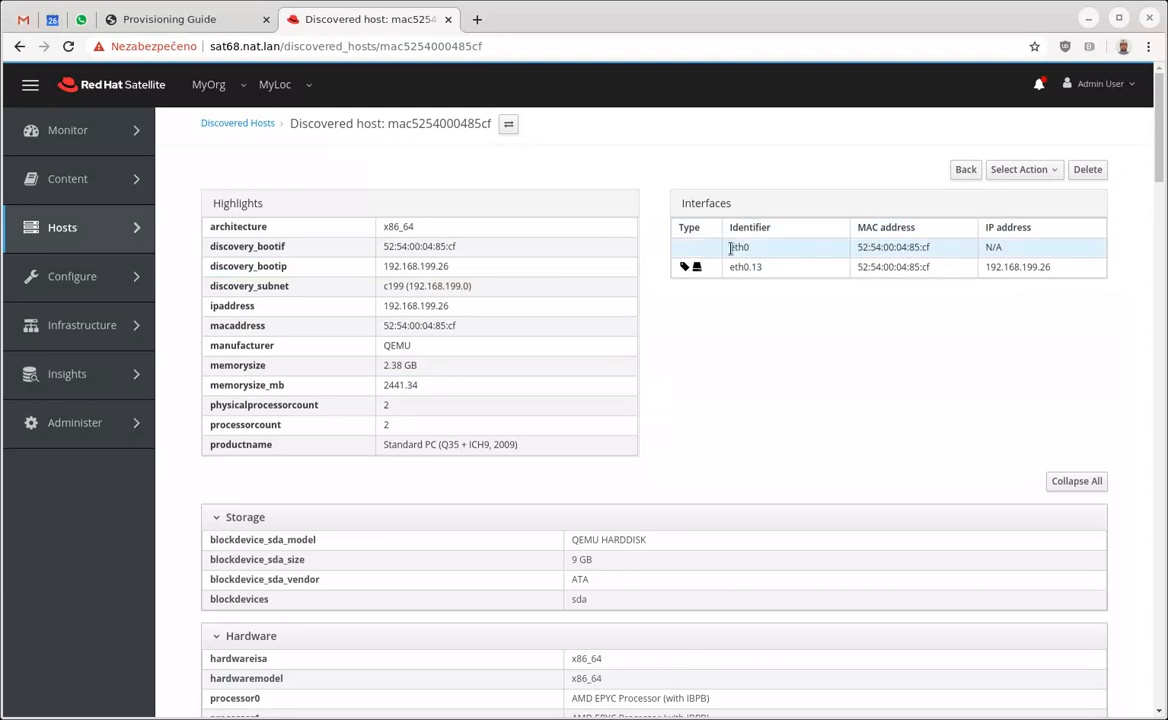
double_click(738, 248)
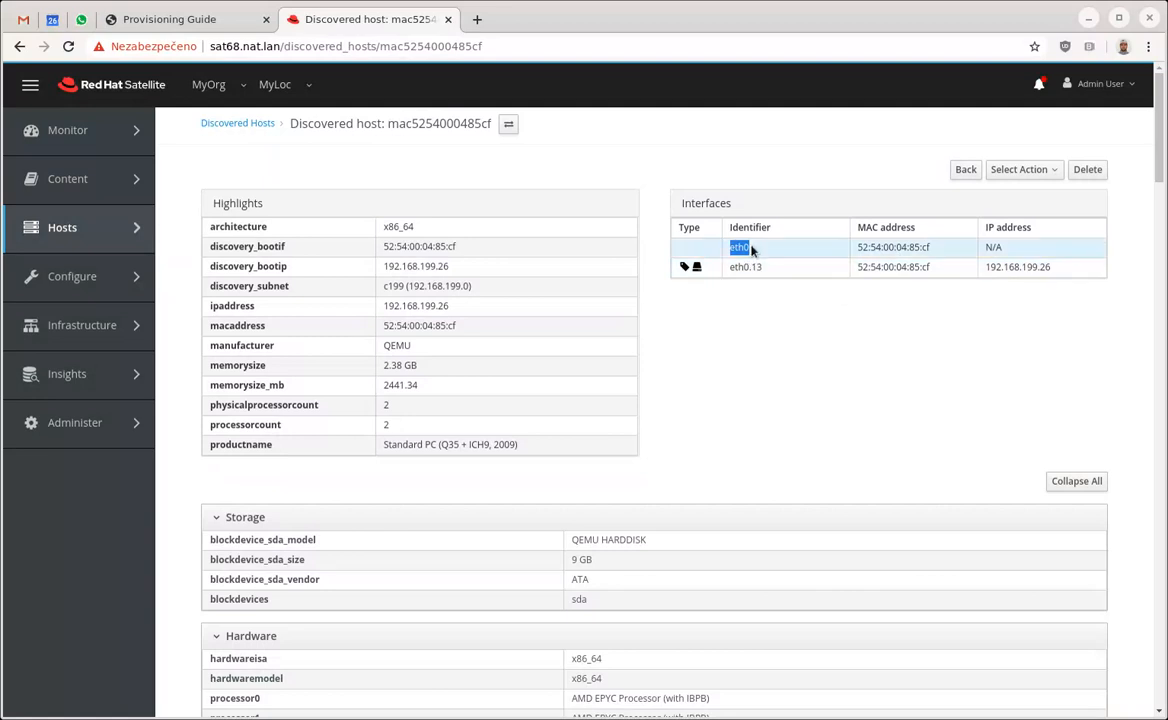
mouse_move(754, 256)
type("vlan")
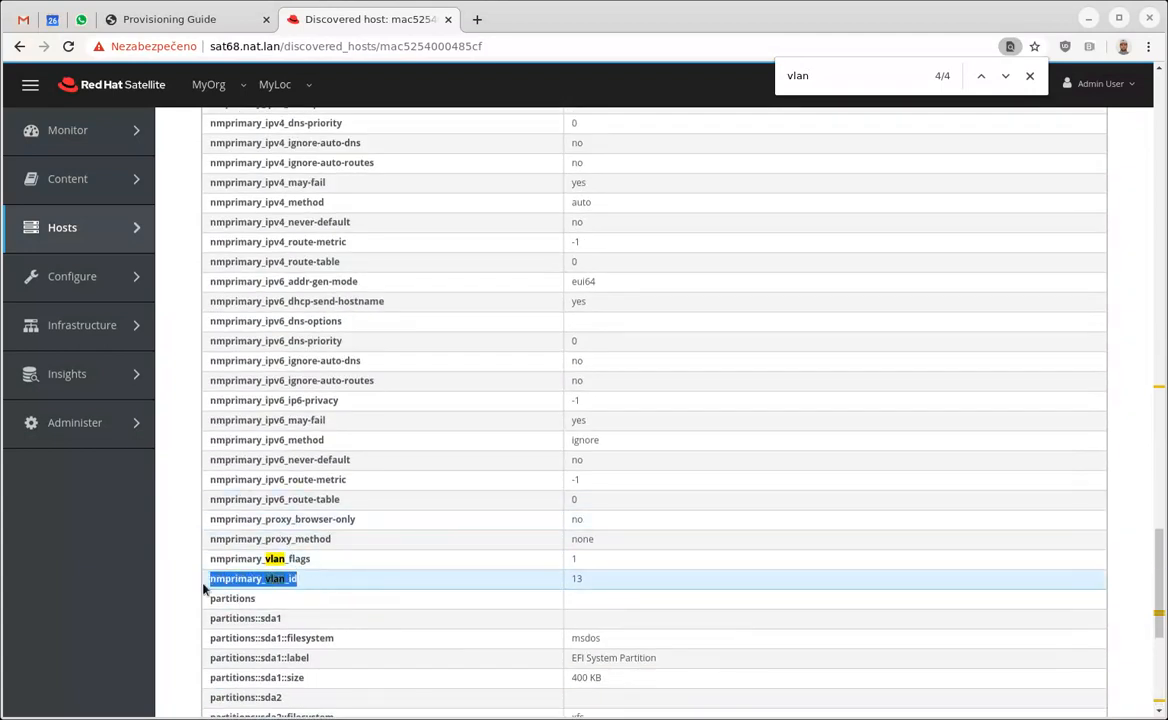
scroll("down", 3)
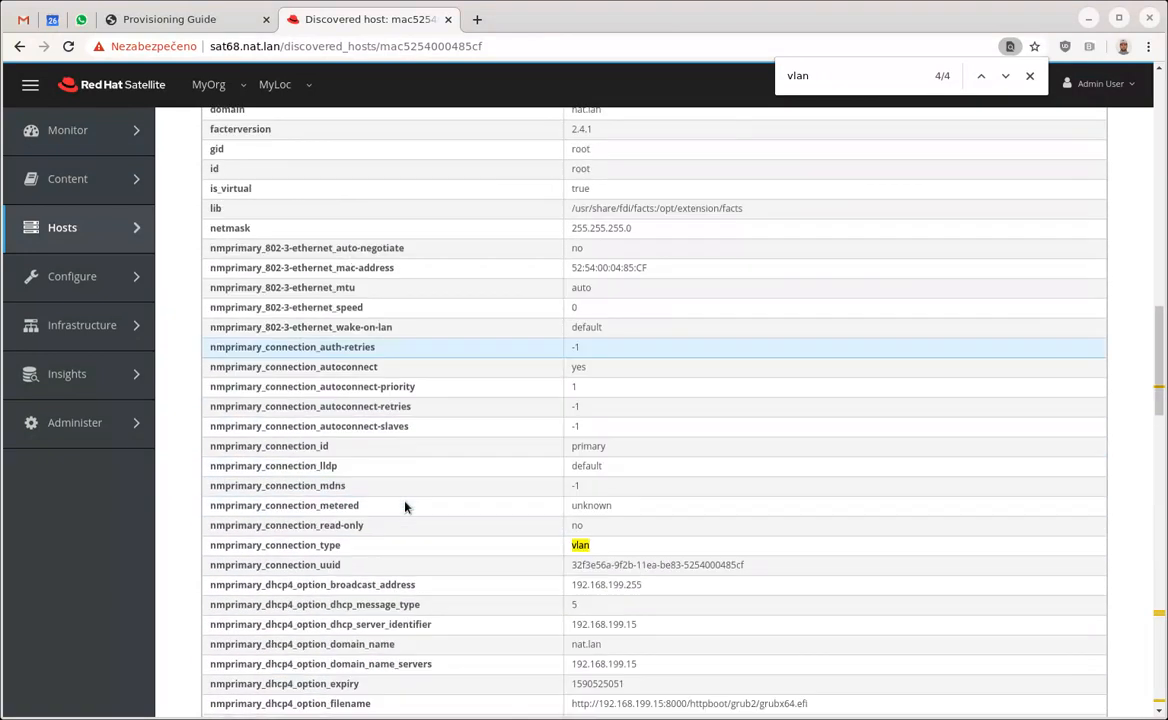
scroll("down", 3)
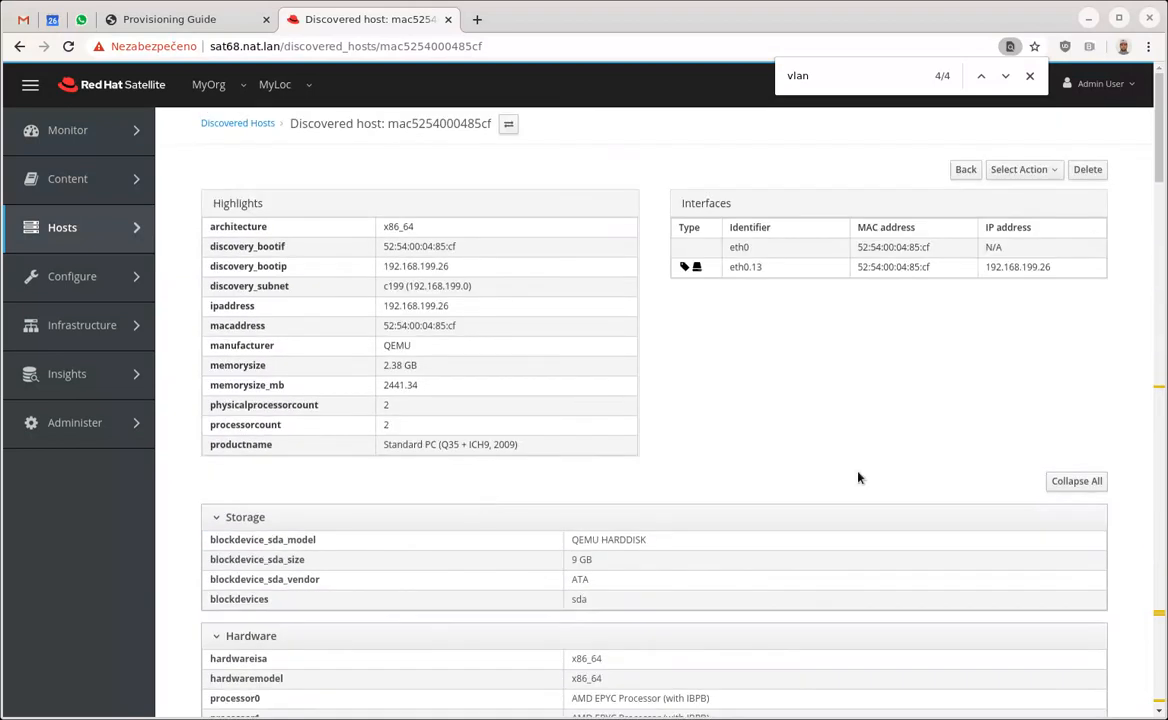
mouse_move(1080, 200)
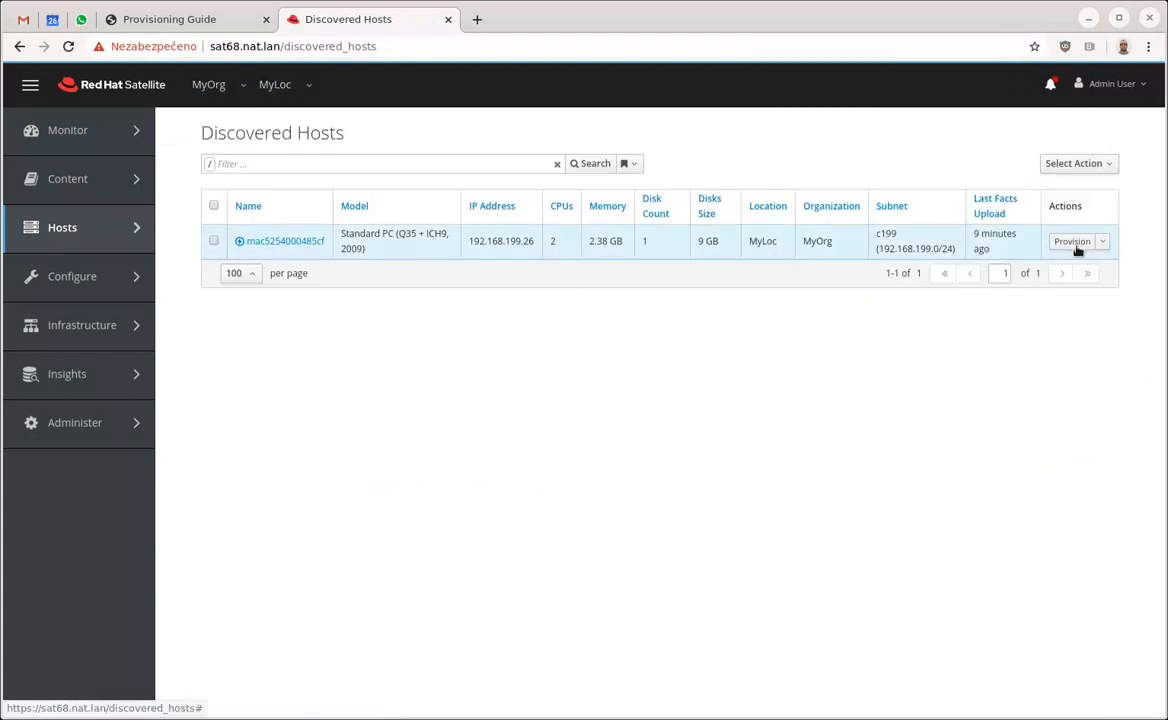
Provision the discovered host with host group CentOS 7.7 proxy/httpefi under MyOrg and MyLoc
left_click(1072, 240)
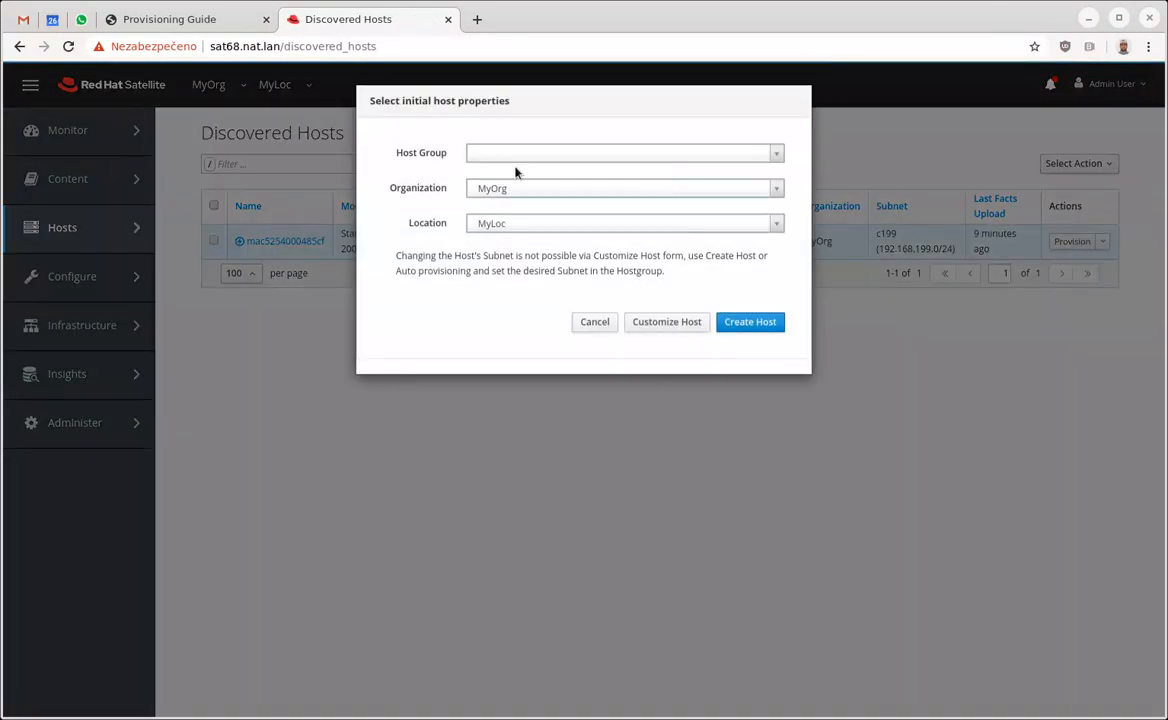
left_click(622, 152)
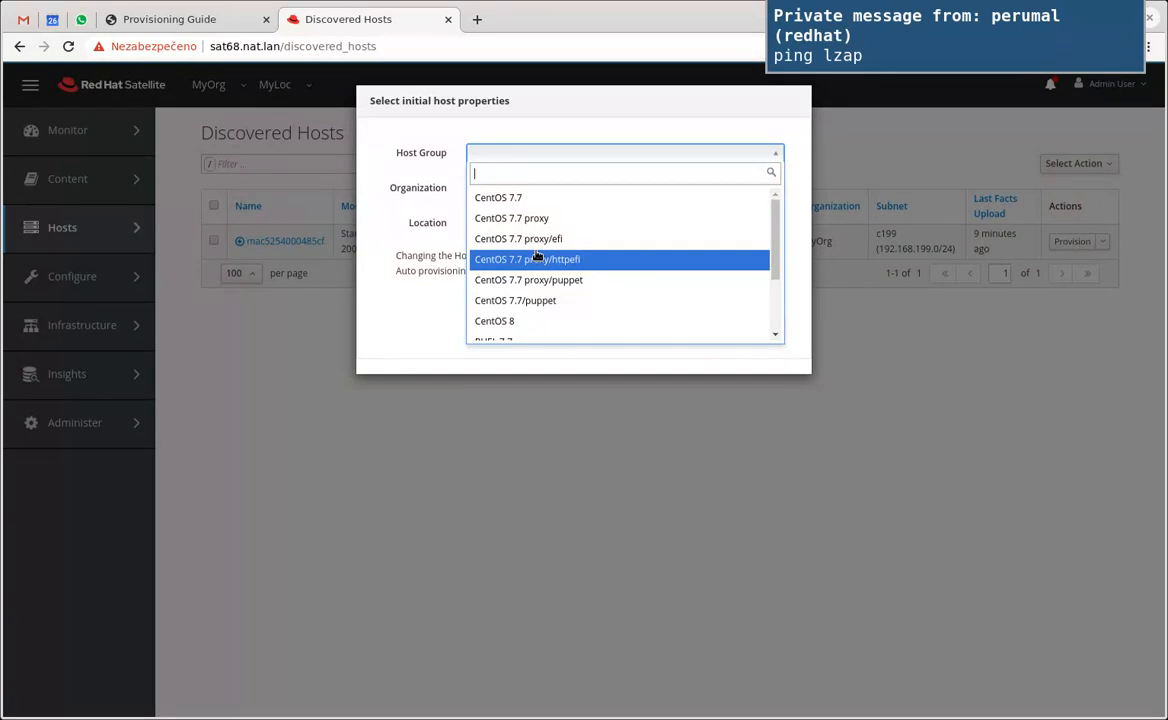
mouse_move(498, 198)
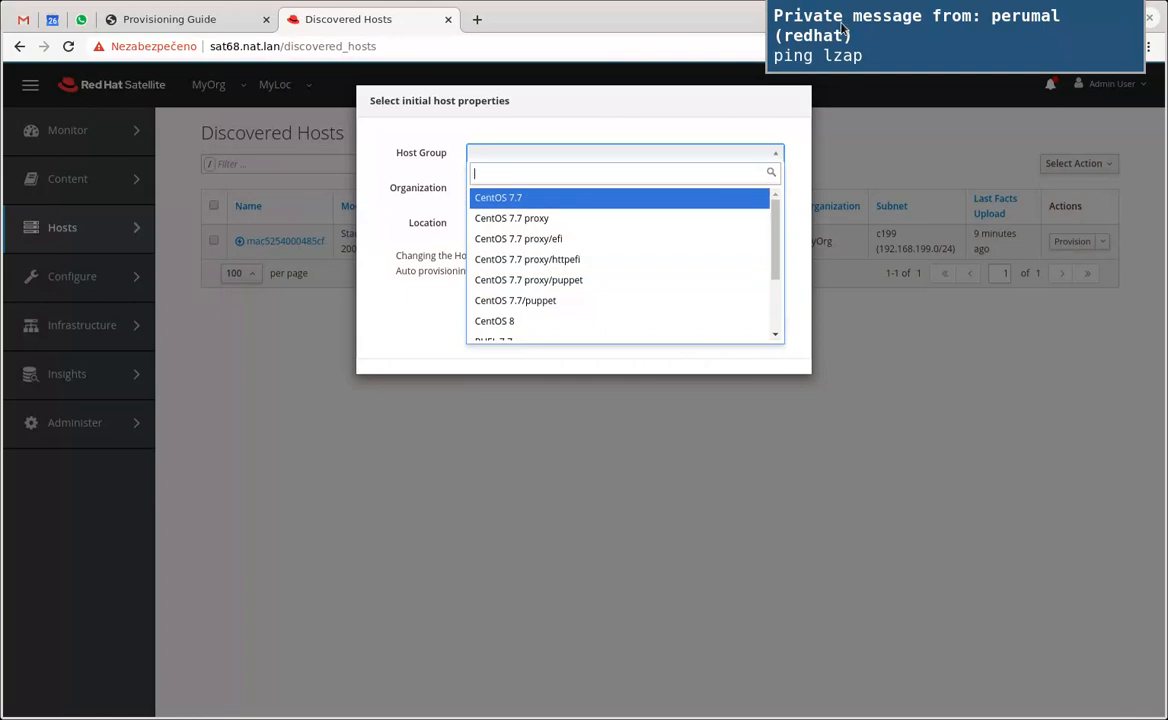
mouse_move(576, 238)
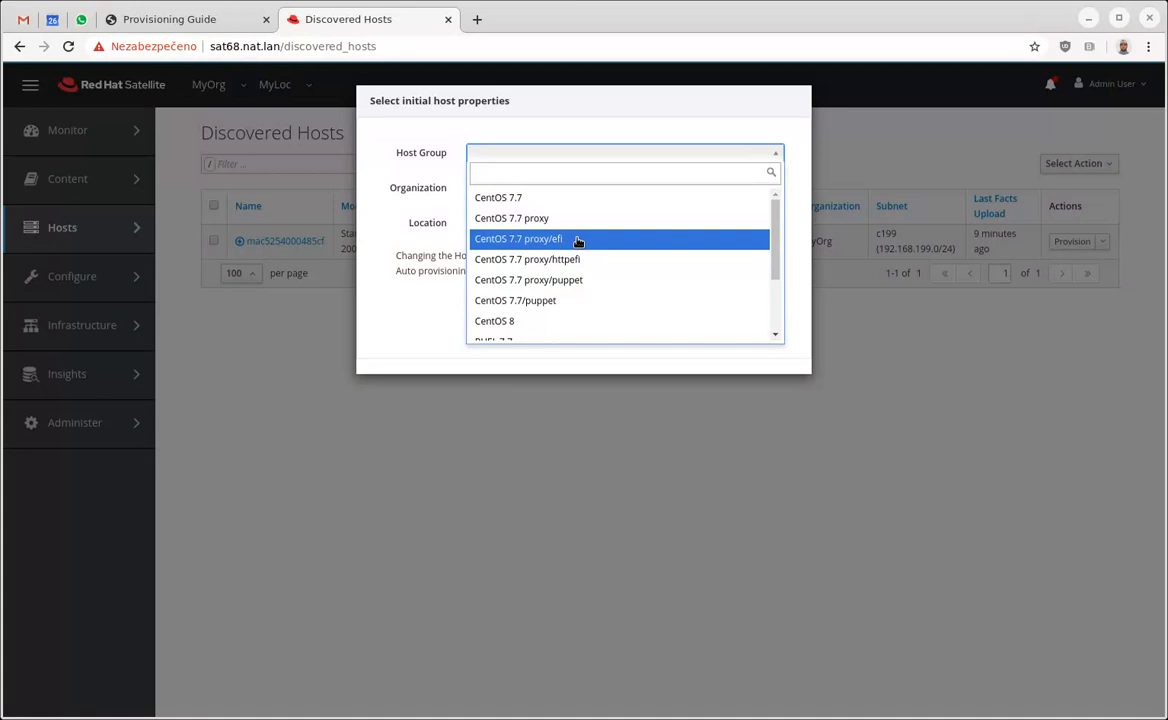
left_click(624, 172)
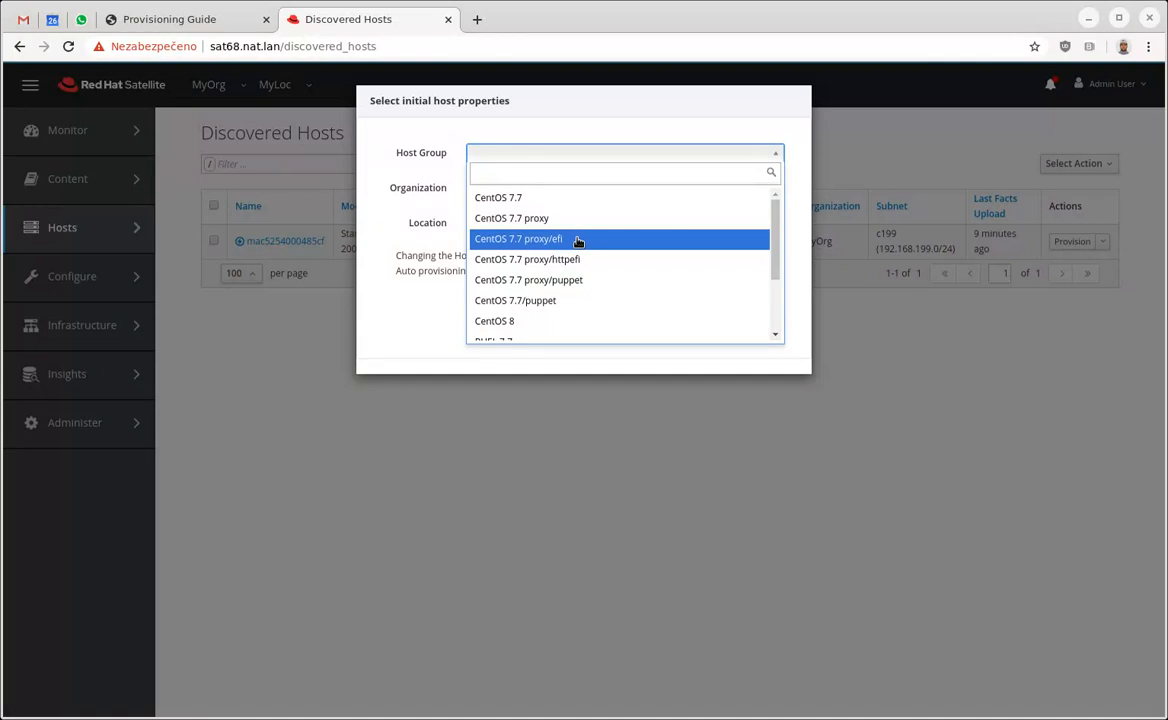
left_click(528, 260)
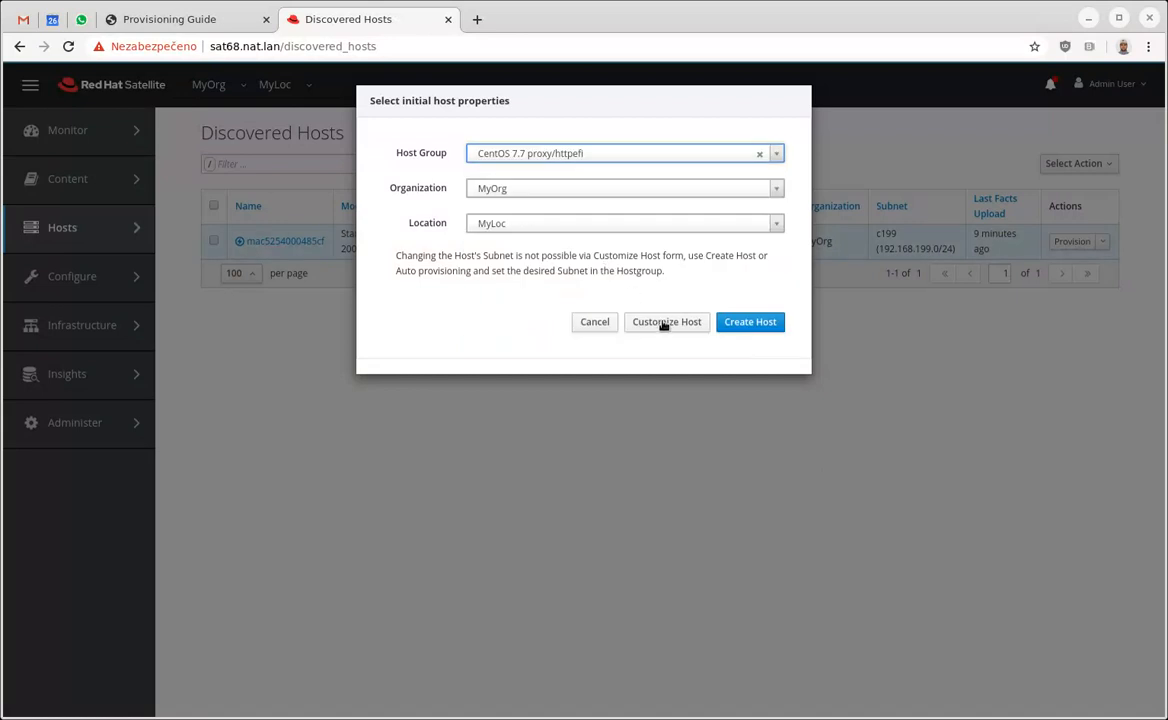
Customize the host and review its eth0 and VLAN eth0.13 (192.168.199.26) interfaces
left_click(666, 320)
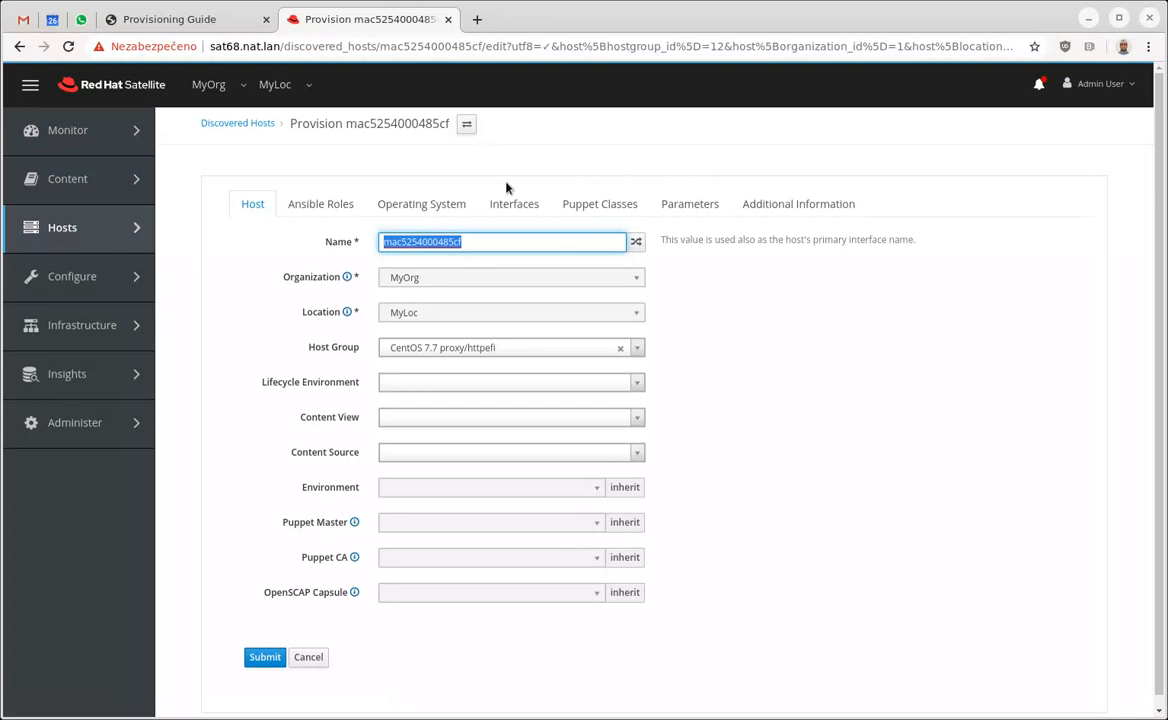
mouse_move(368, 148)
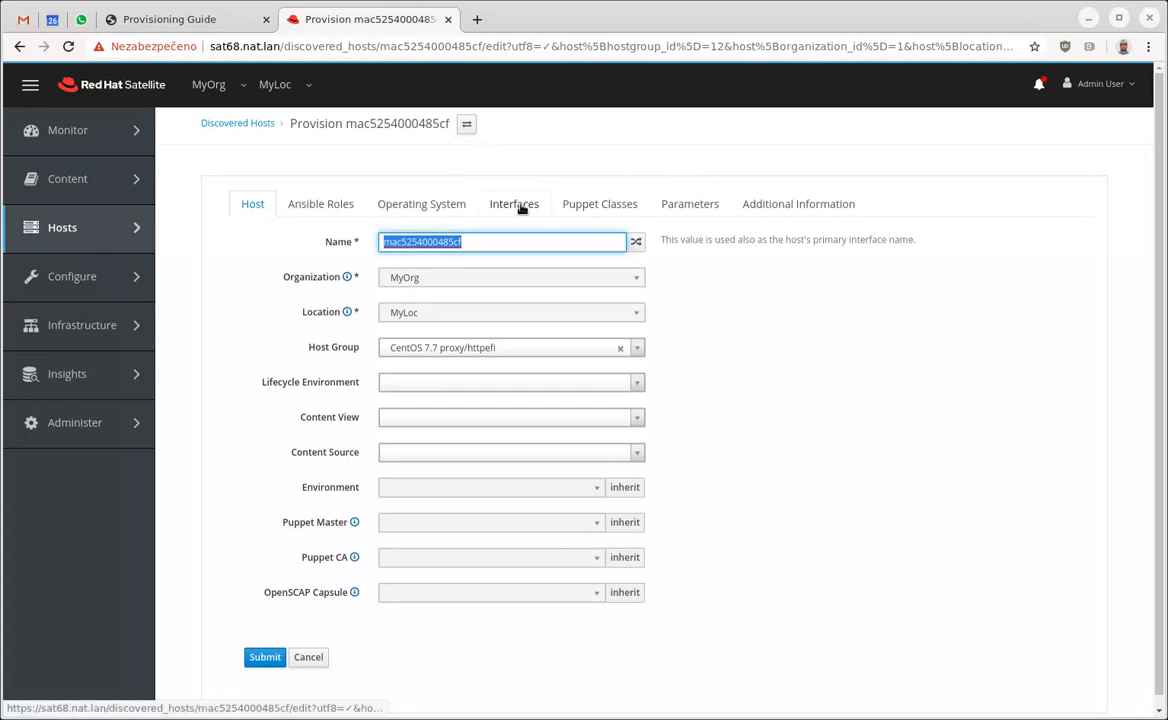
left_click(514, 204)
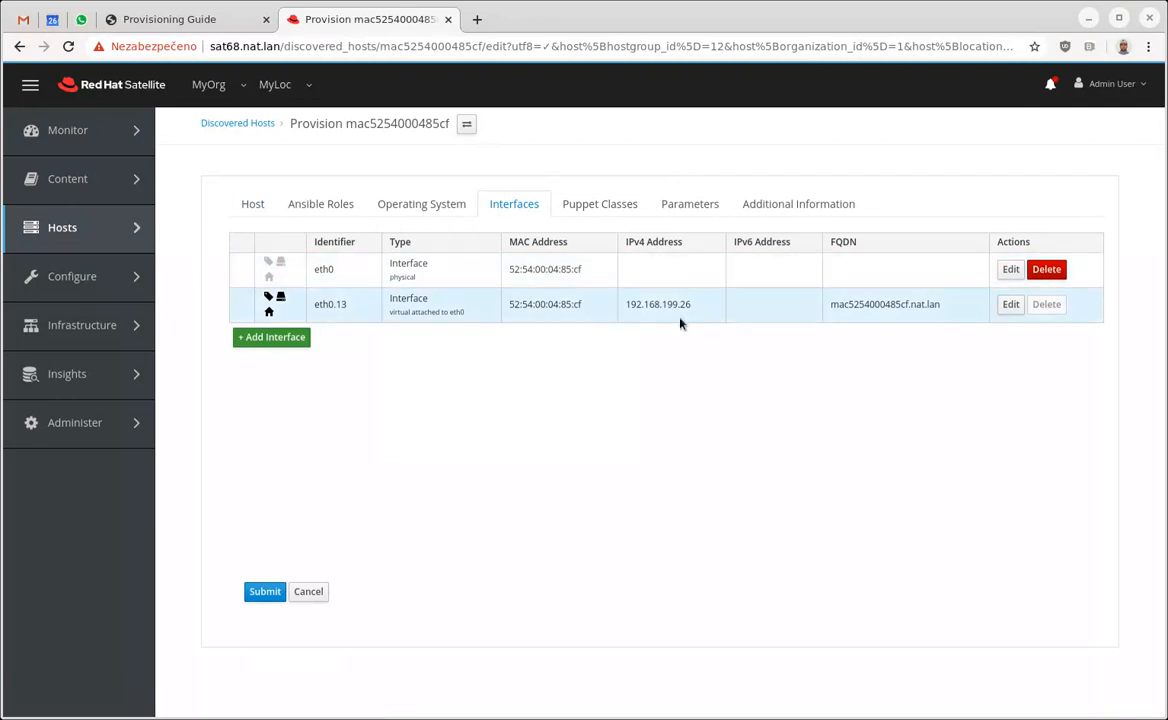
mouse_move(360, 312)
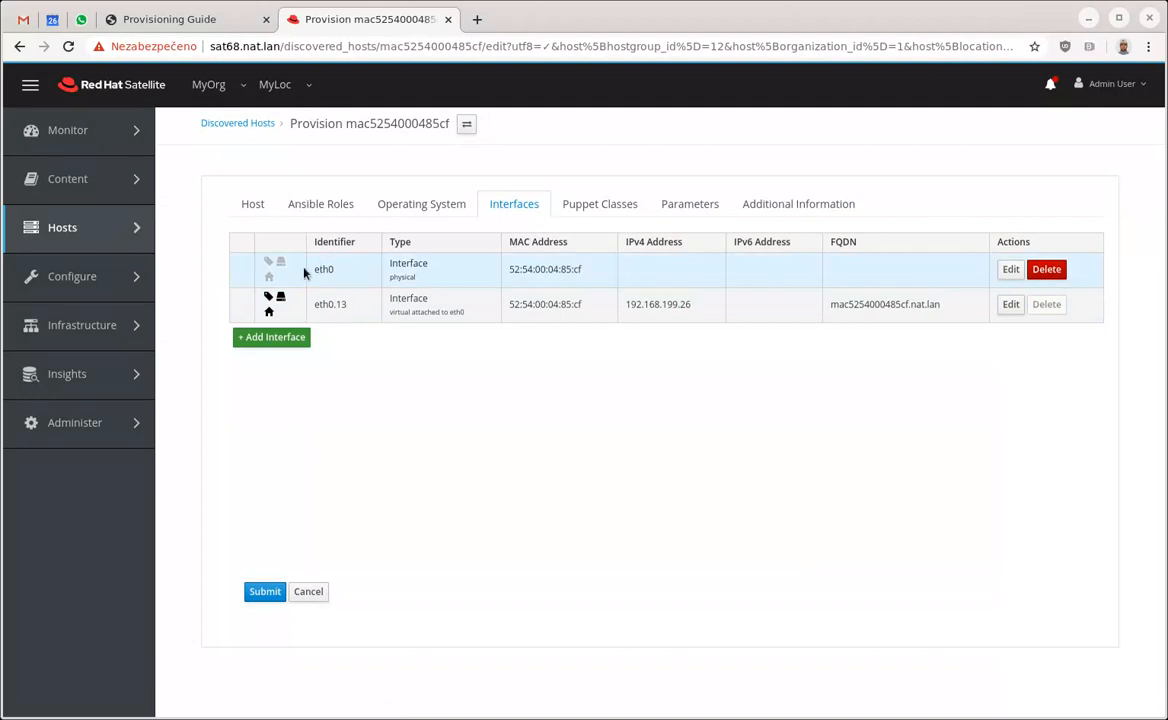
mouse_move(420, 292)
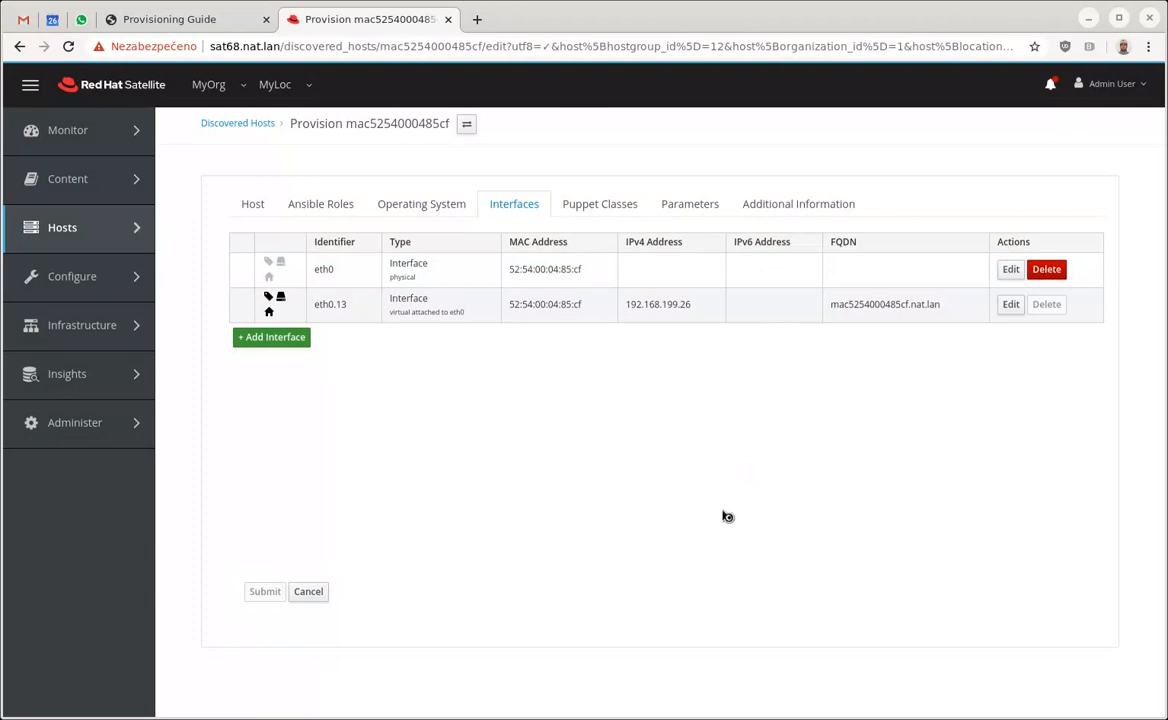
Submit the host for Grub2 UEFI HTTP installation and review its rendered PXEGrub2 template
left_click(264, 592)
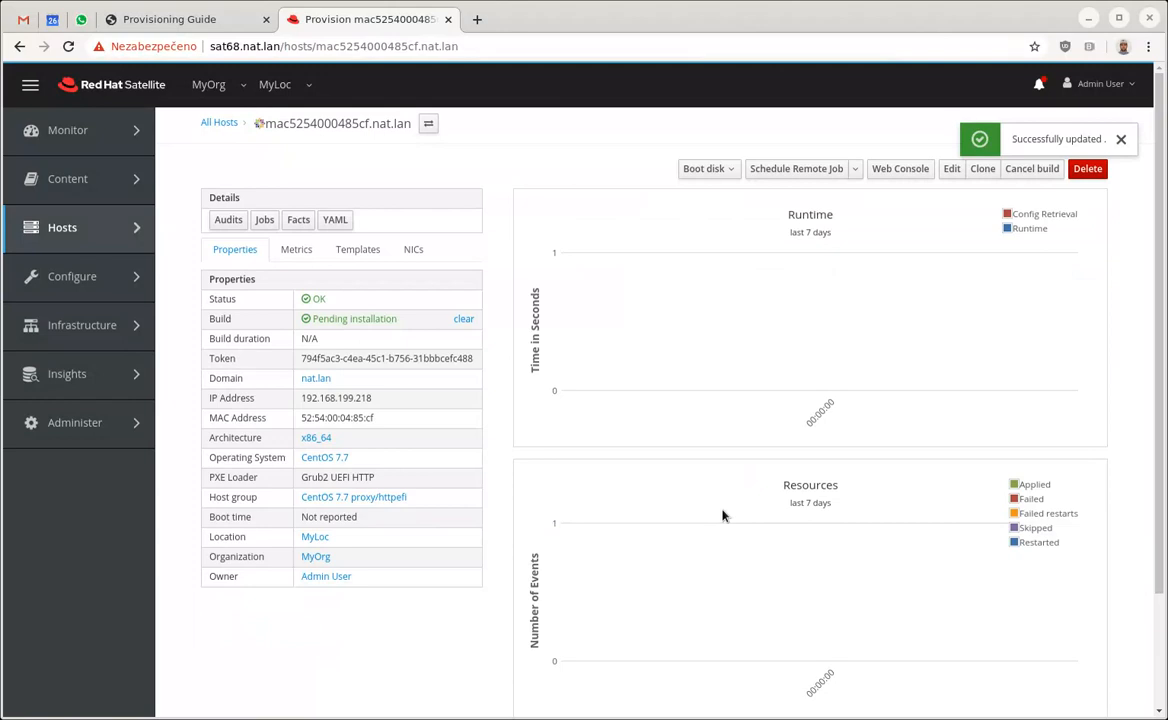
left_click(356, 248)
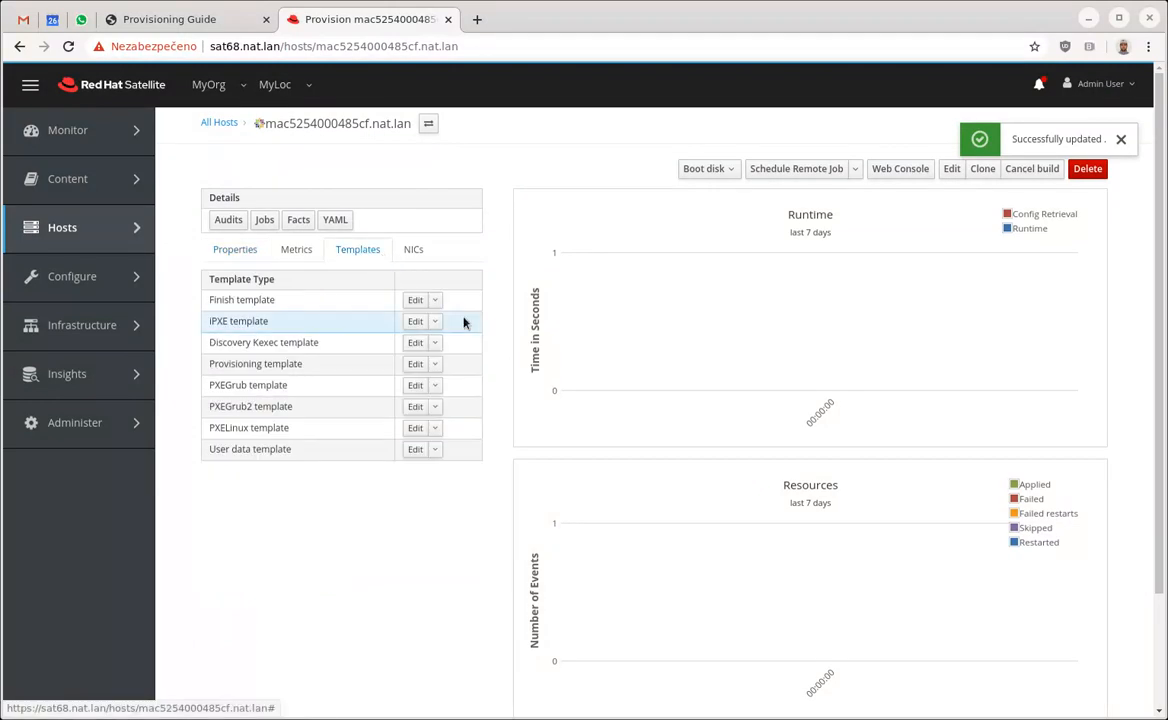
mouse_move(436, 412)
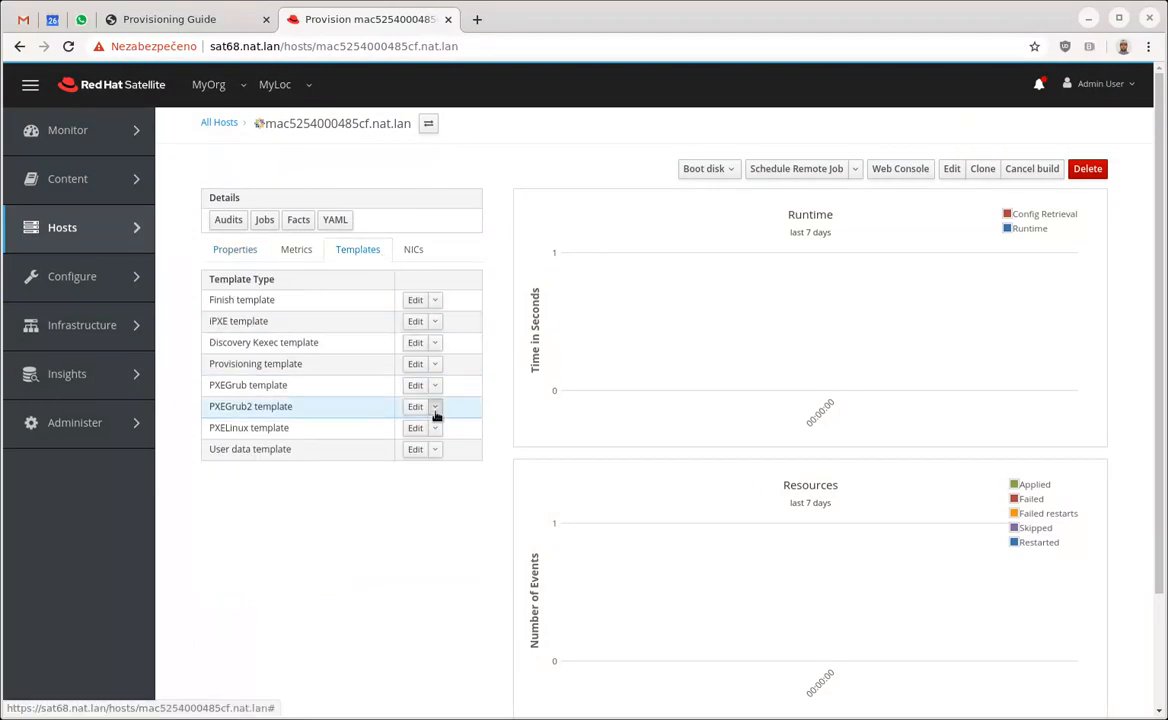
left_click(434, 406)
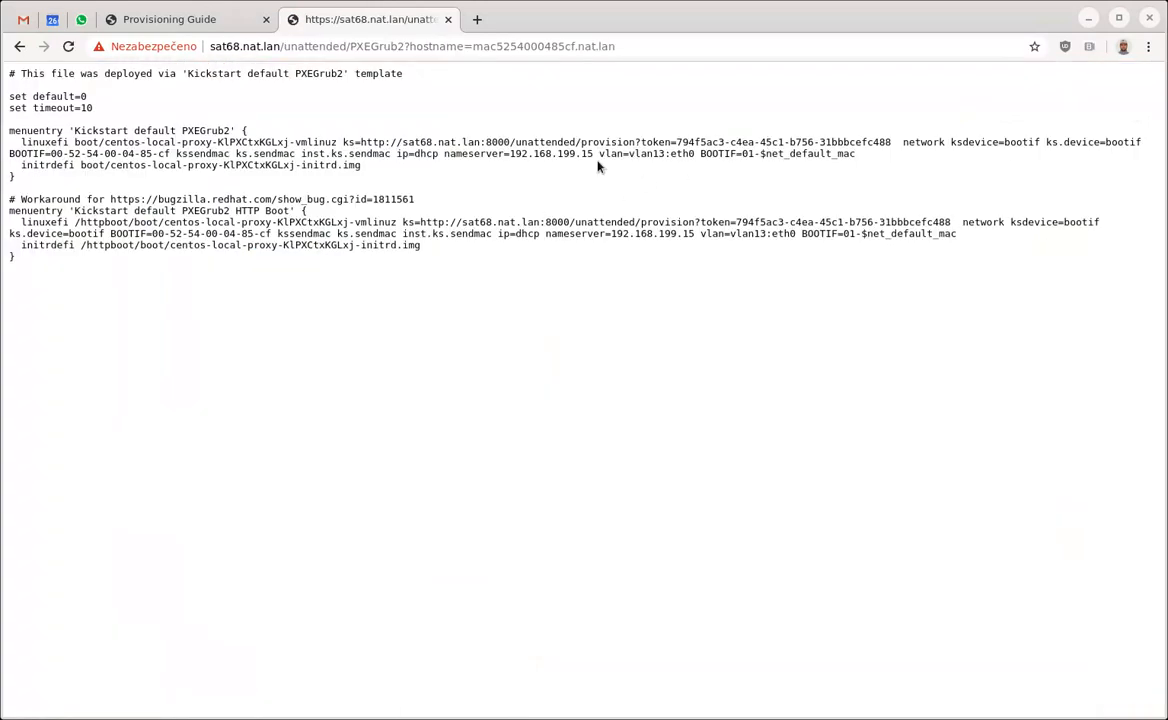
Inspect the eth0 interface name in the vlan=vlan13:eth0 kernel parameter
double_click(684, 152)
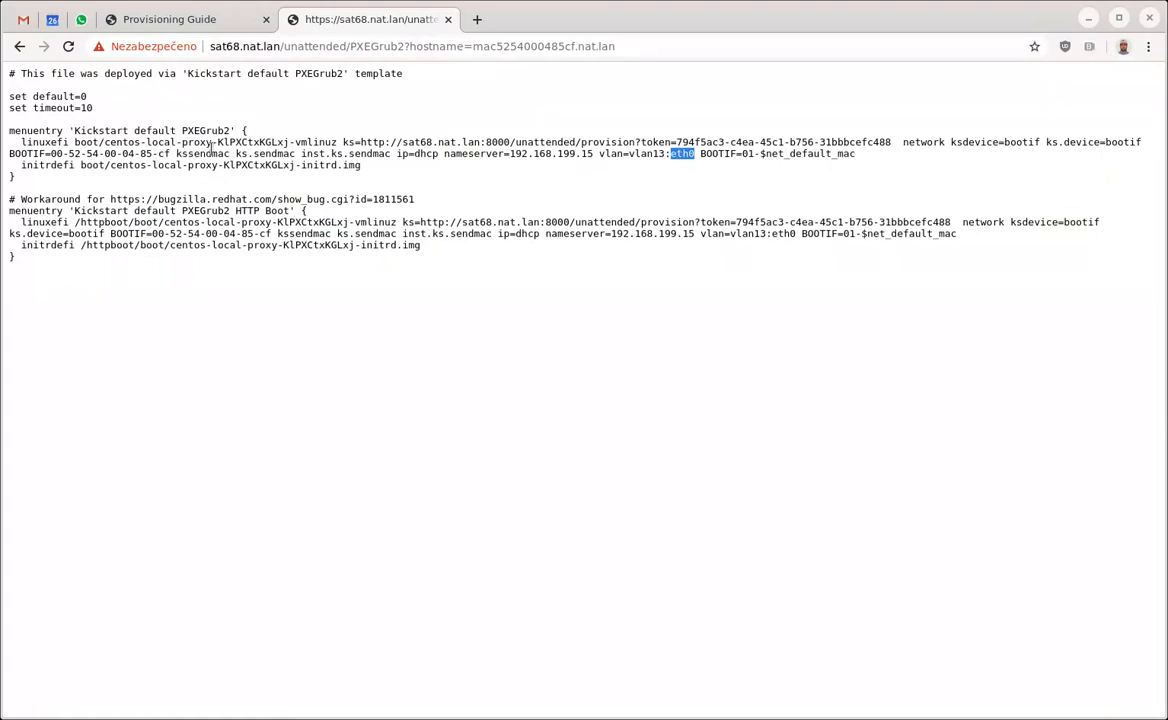
mouse_move(602, 156)
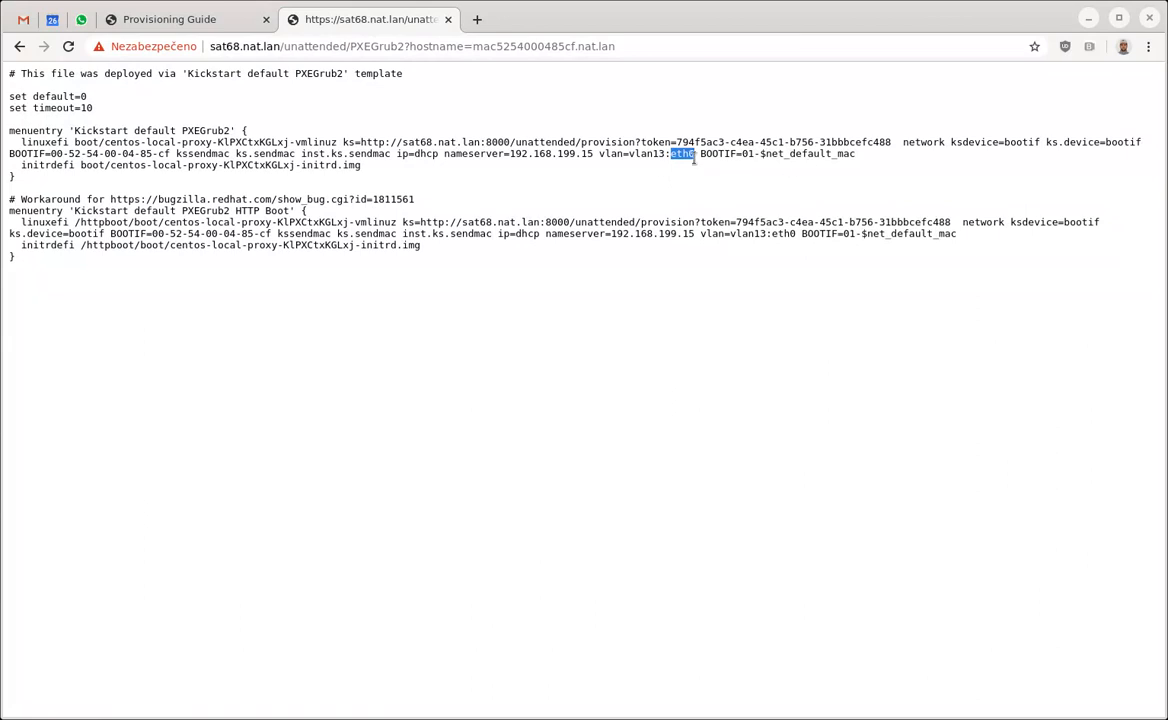
mouse_move(692, 156)
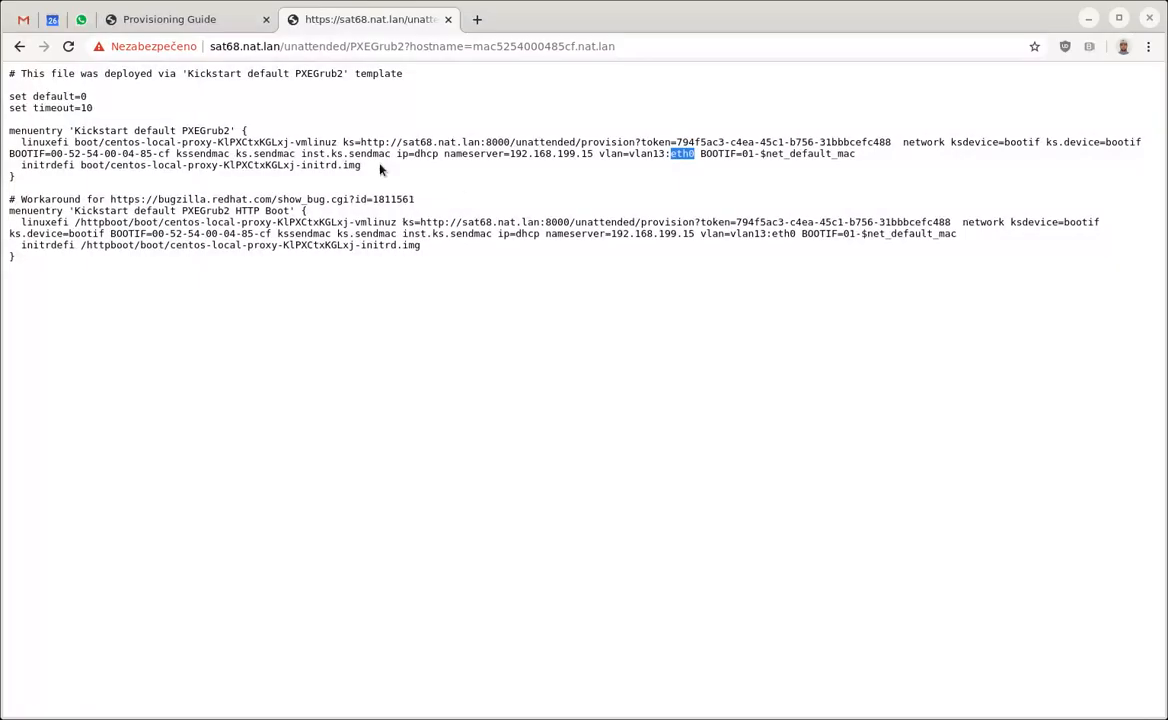
mouse_move(658, 246)
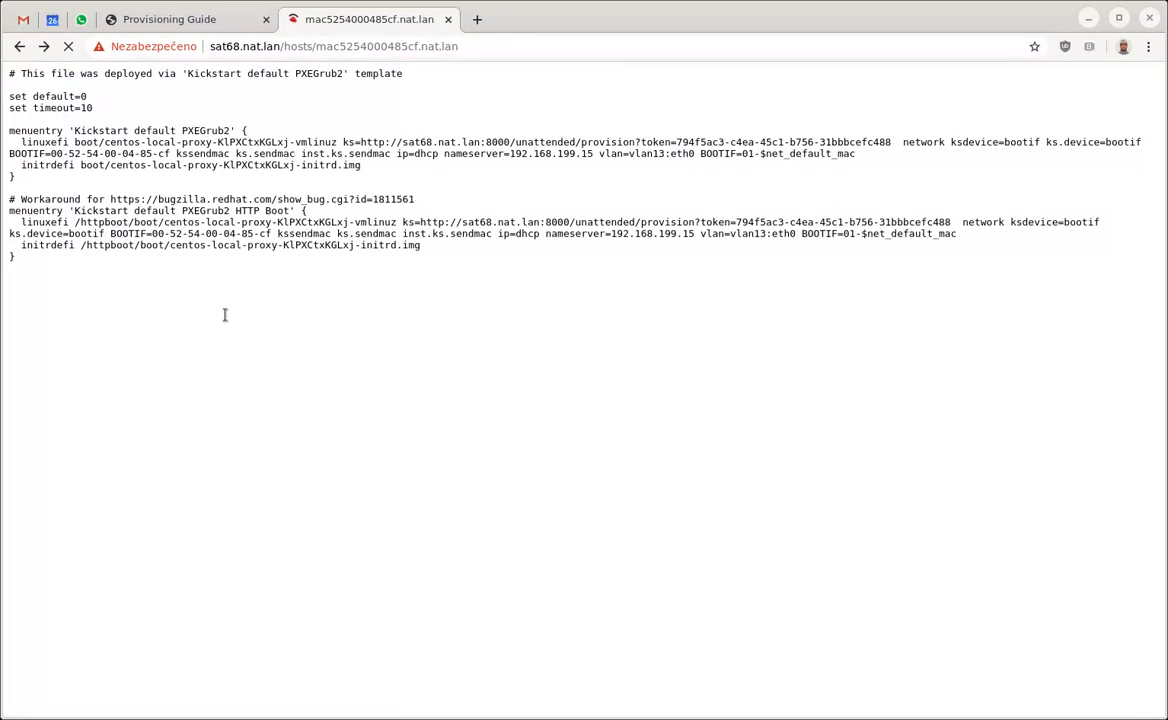
left_click(20, 46)
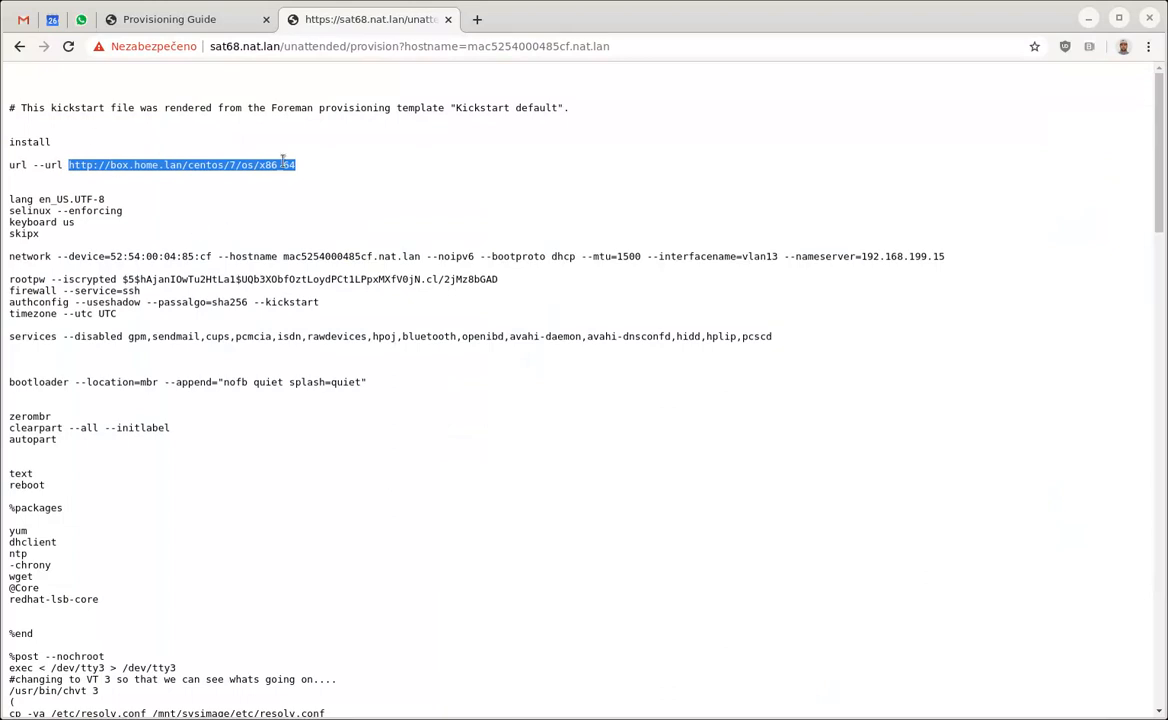
mouse_move(684, 300)
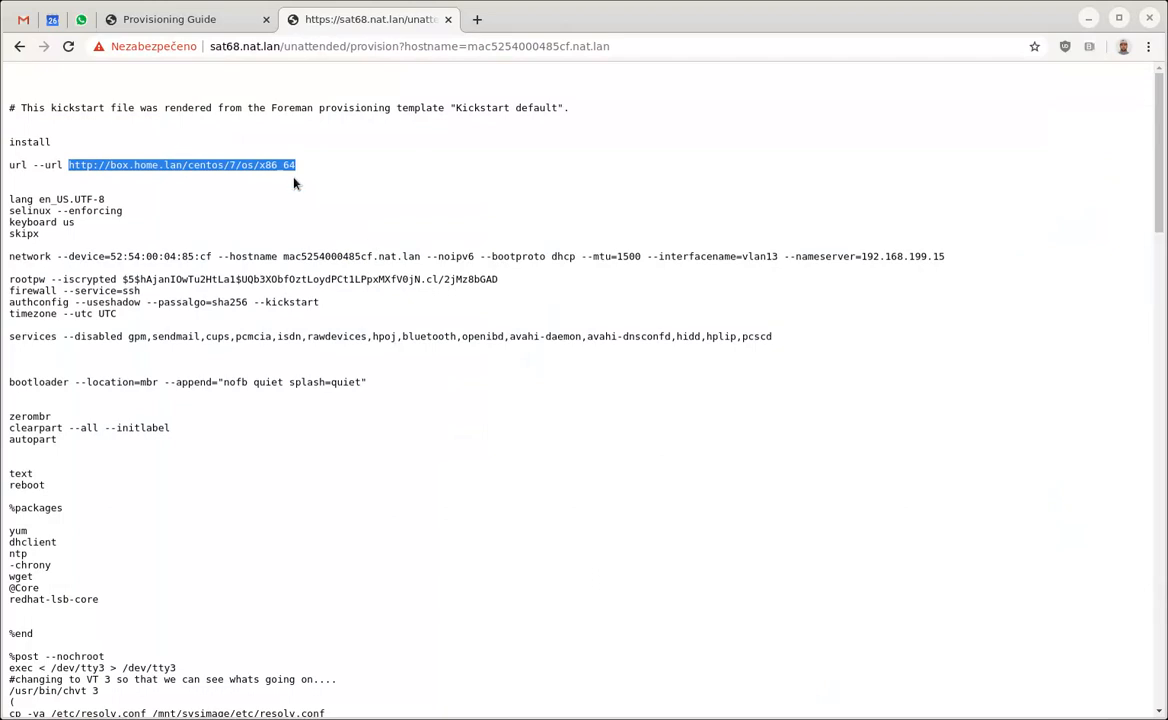
mouse_move(480, 268)
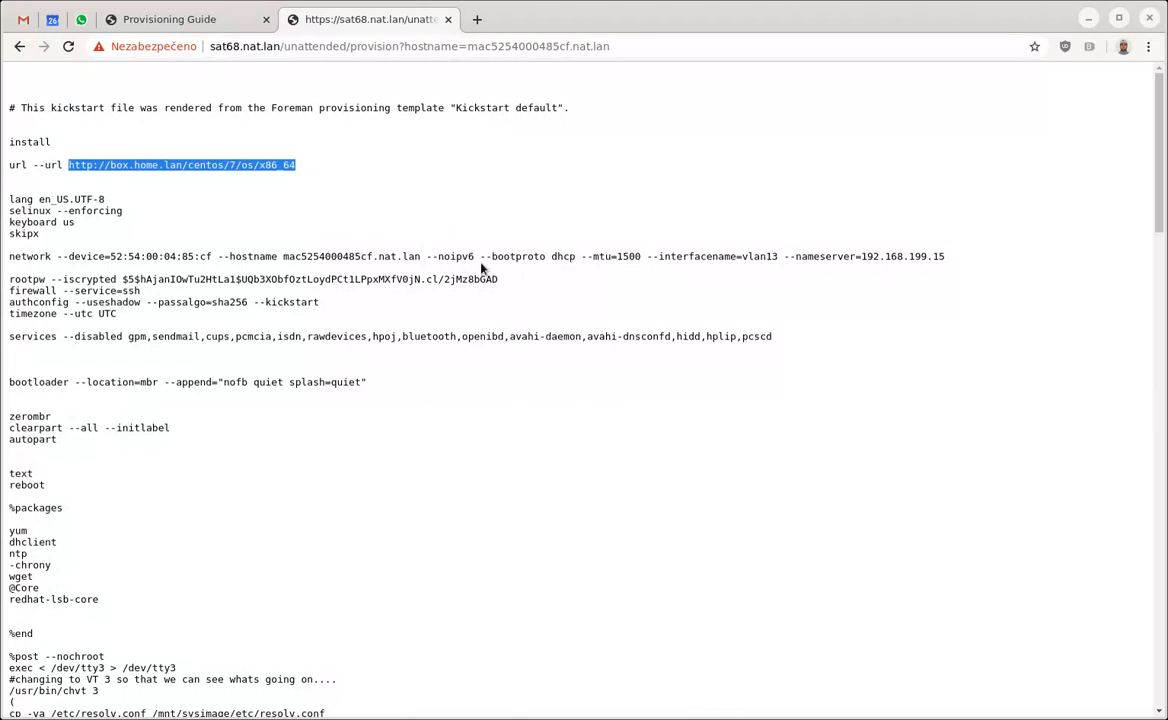
double_click(562, 256)
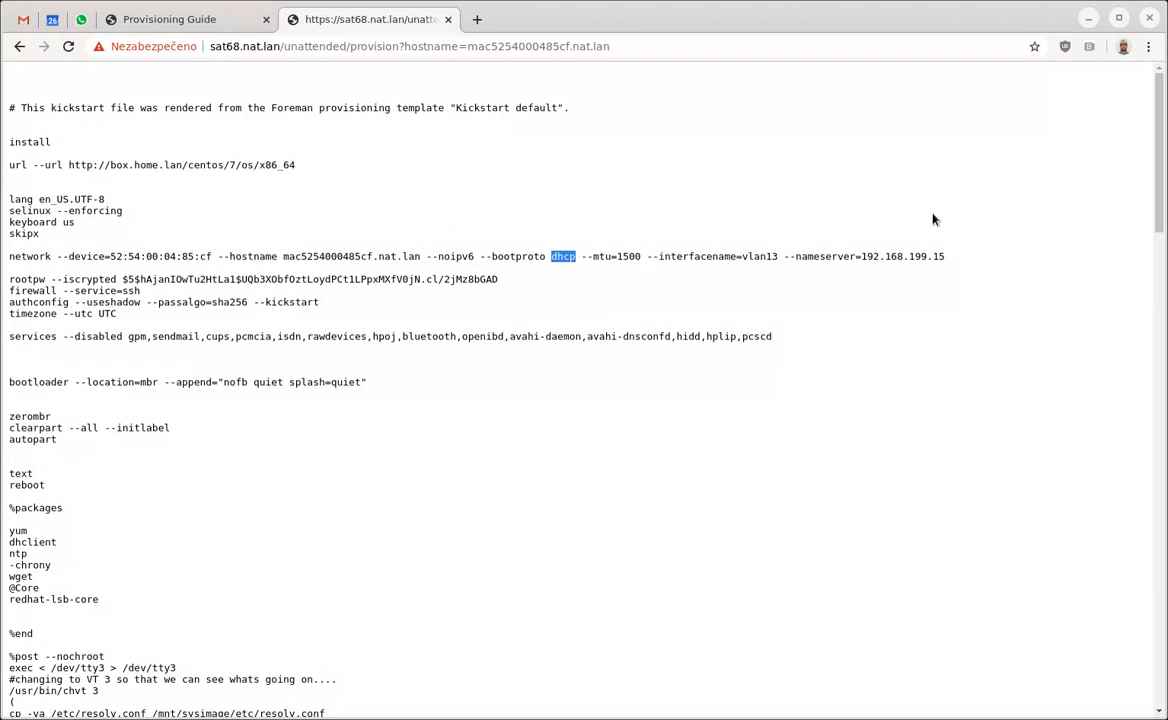
double_click(760, 256)
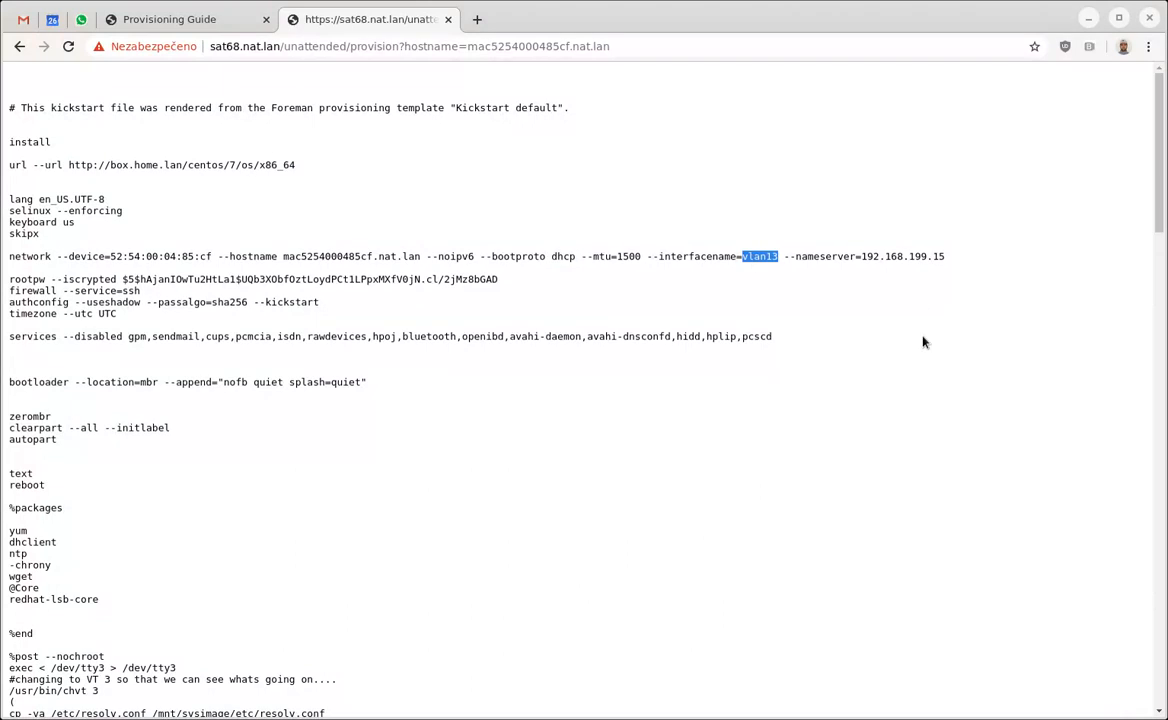
mouse_move(672, 414)
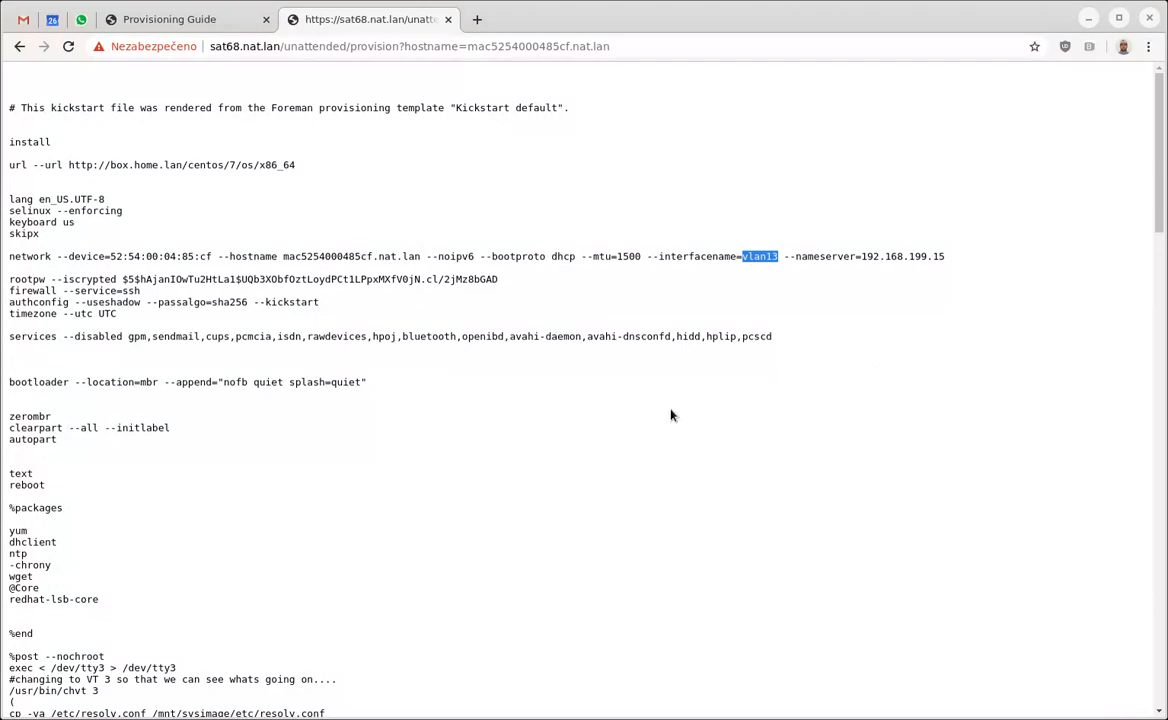
mouse_move(604, 408)
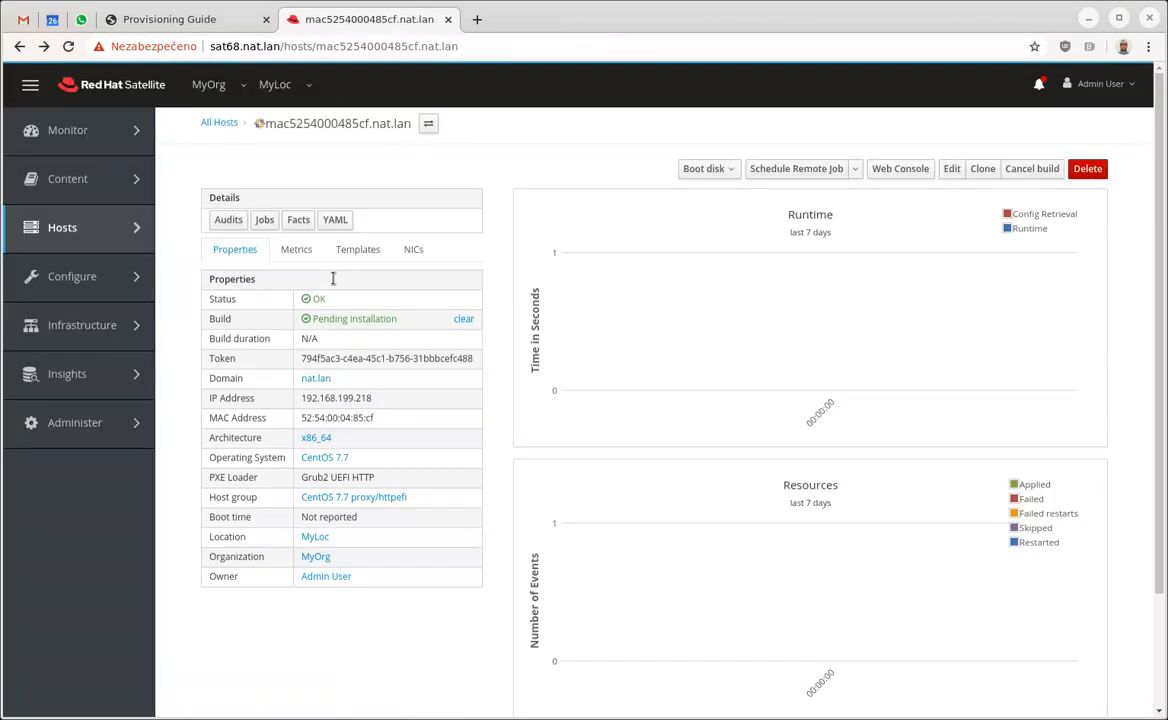
mouse_move(464, 272)
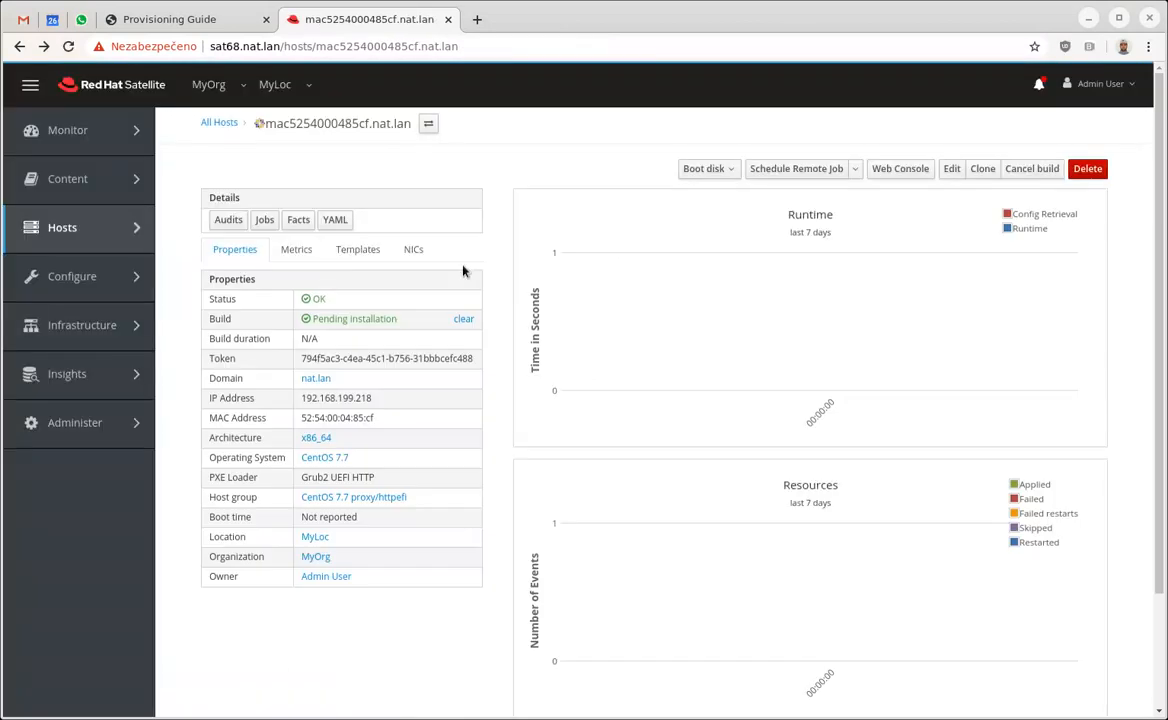
Highlight the Grub2 UEFI HTTP PXE loader value in the host's properties
double_click(336, 476)
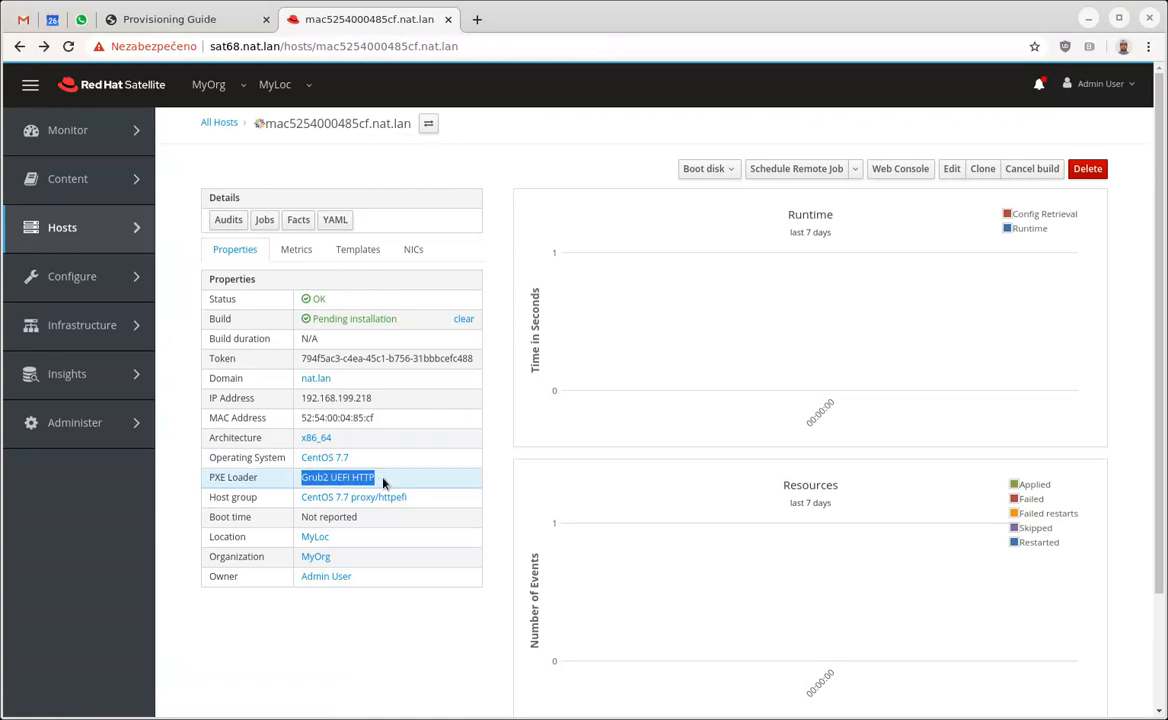
mouse_move(706, 444)
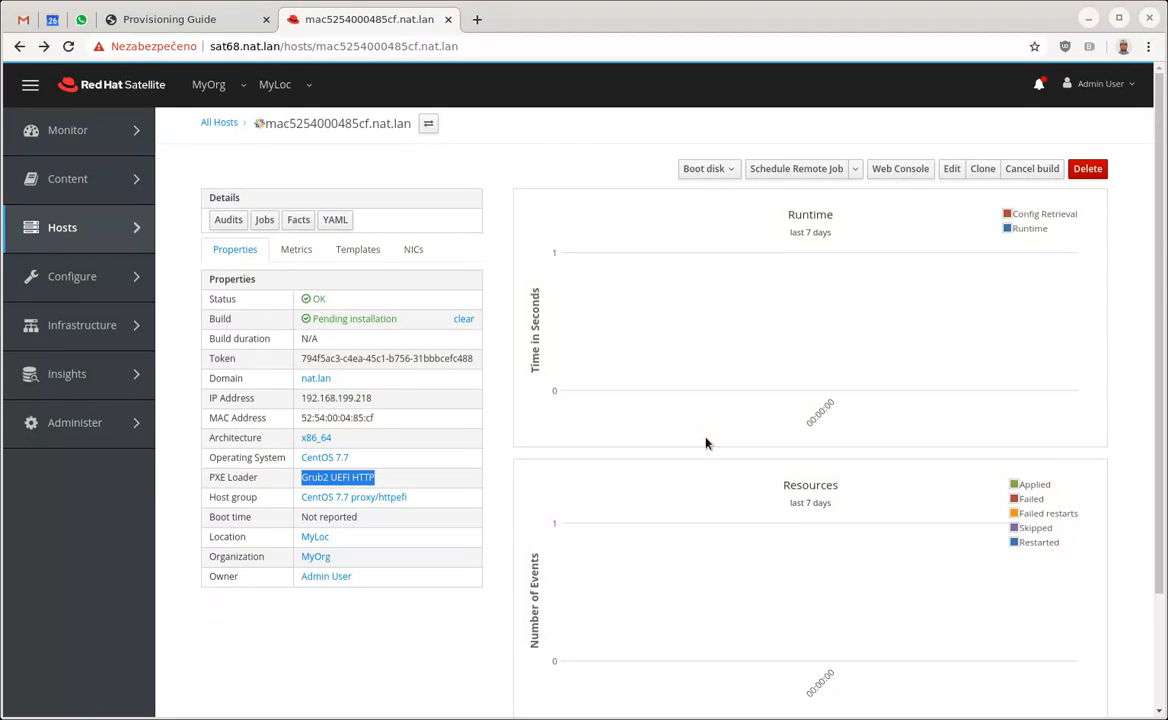
From Infrastructure > Subnets, open the edit form for subnet c199 (192.168.199.0/24)
left_click(82, 324)
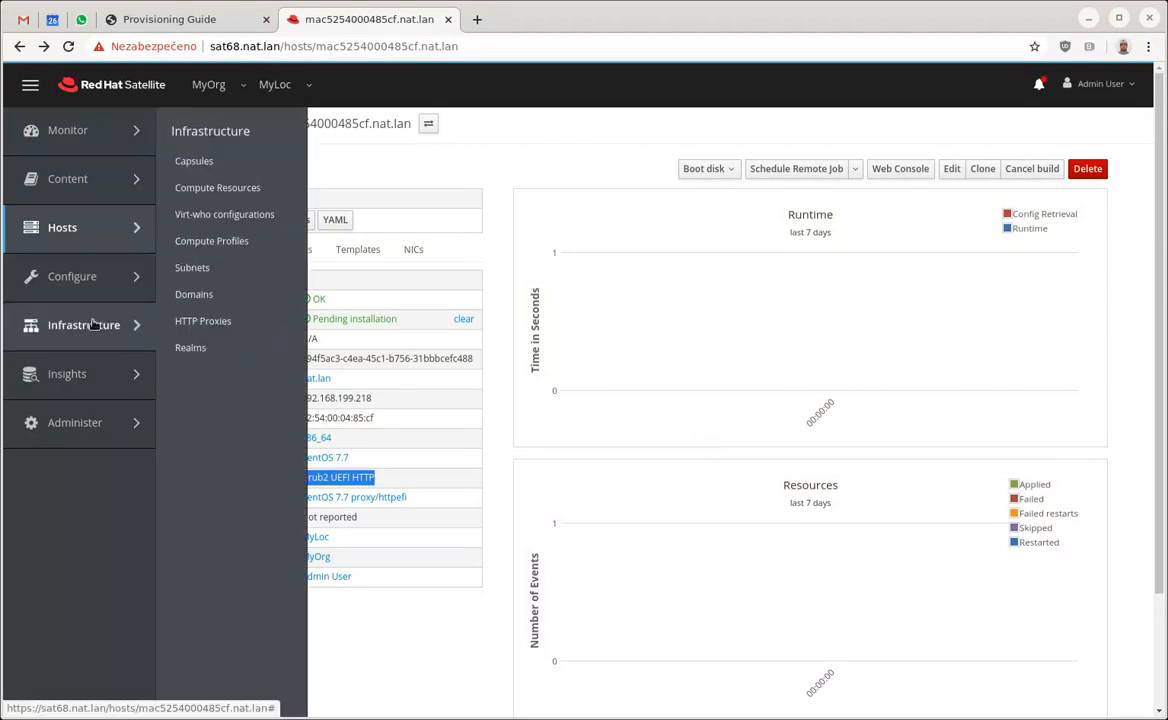
left_click(192, 268)
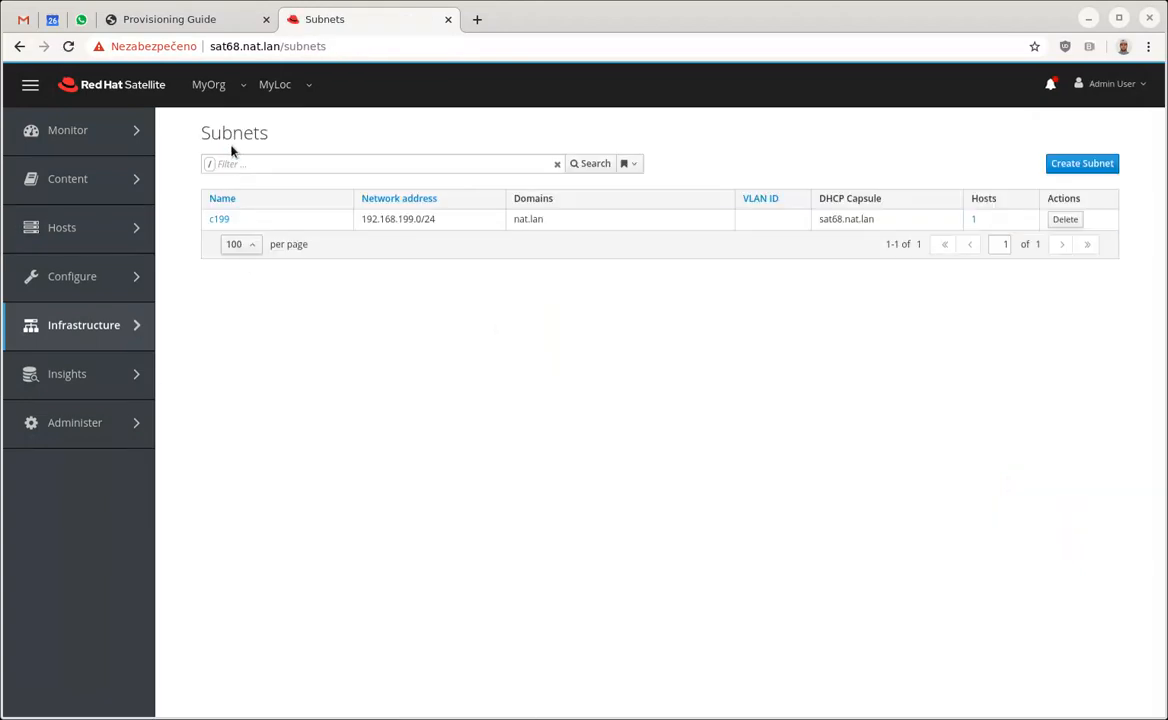
mouse_move(220, 218)
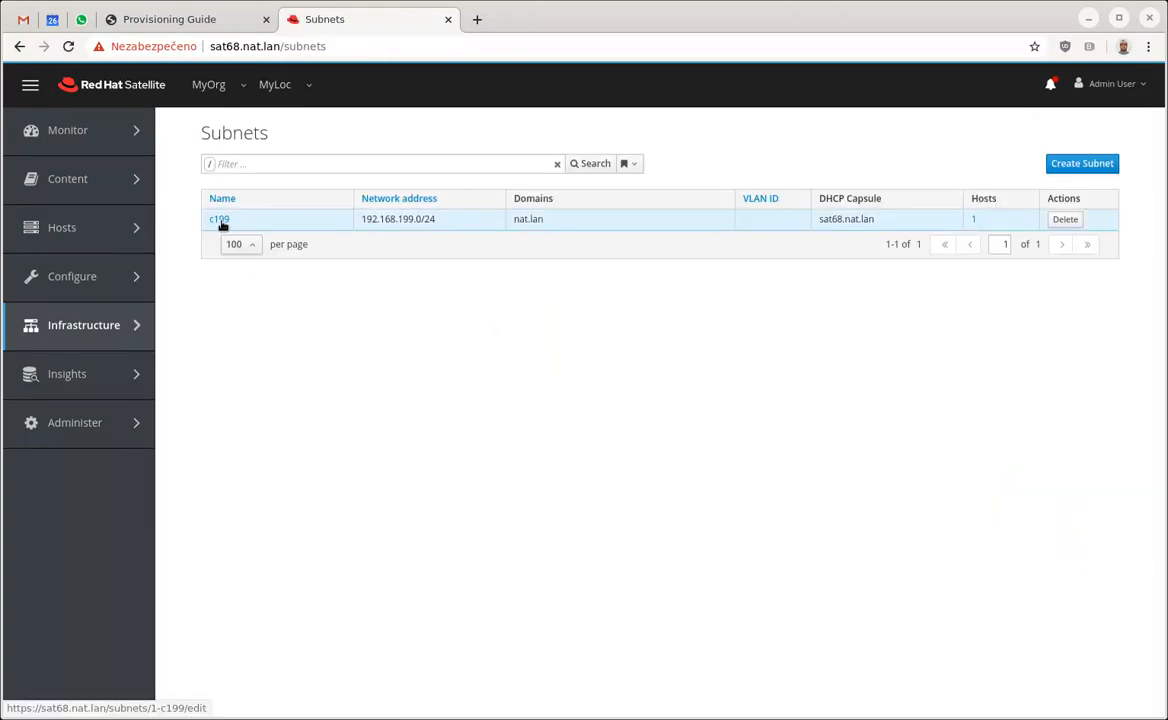
left_click(220, 218)
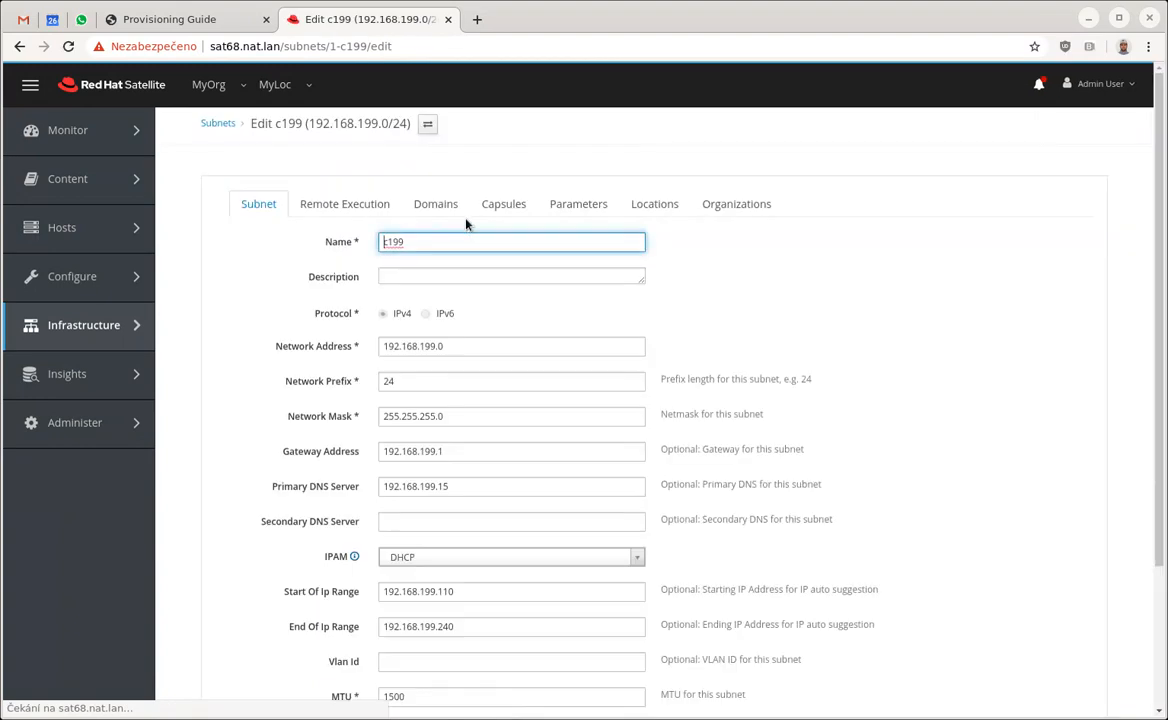
Show c199's Capsules assignments with sat68.nat.lan as HTTPBoot capsule alongside DHCP, TFTP, DNS, Template and Discovery
left_click(502, 204)
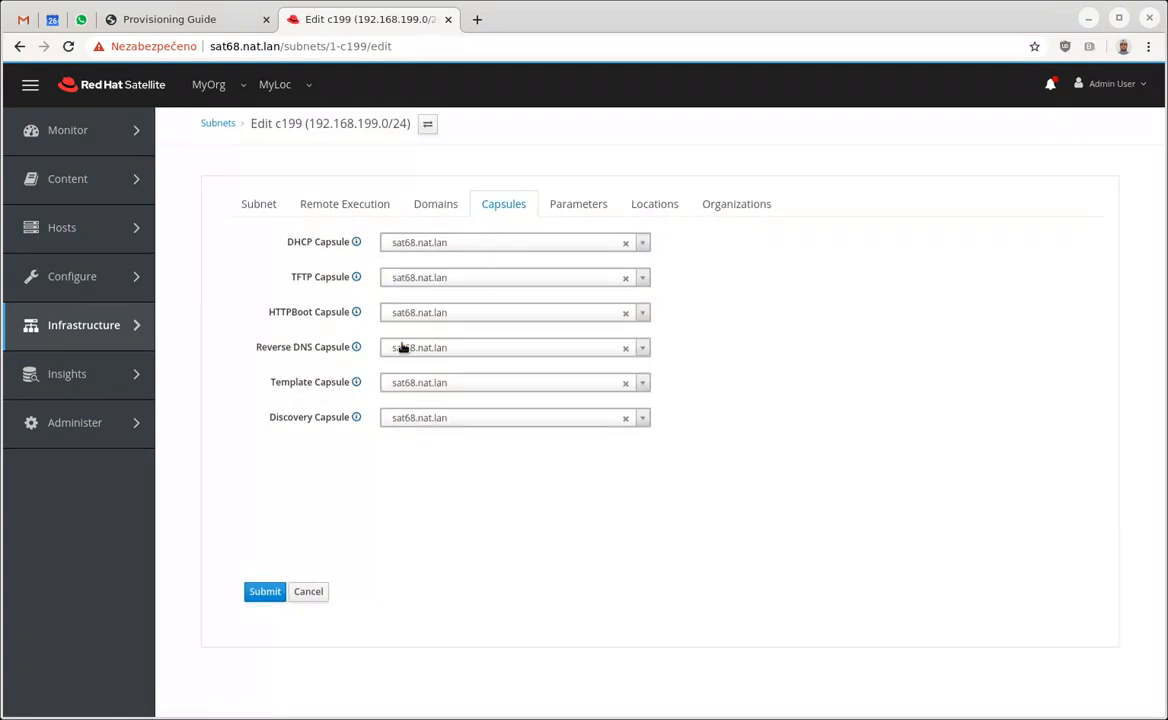
left_click(512, 312)
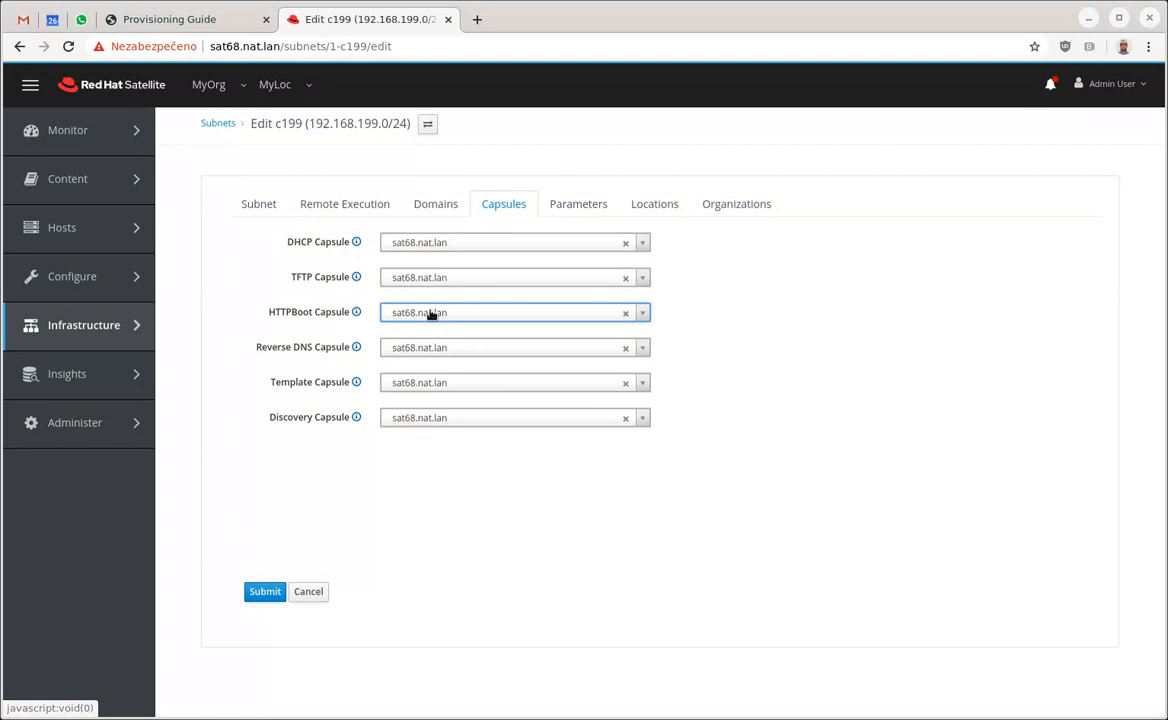
mouse_move(342, 280)
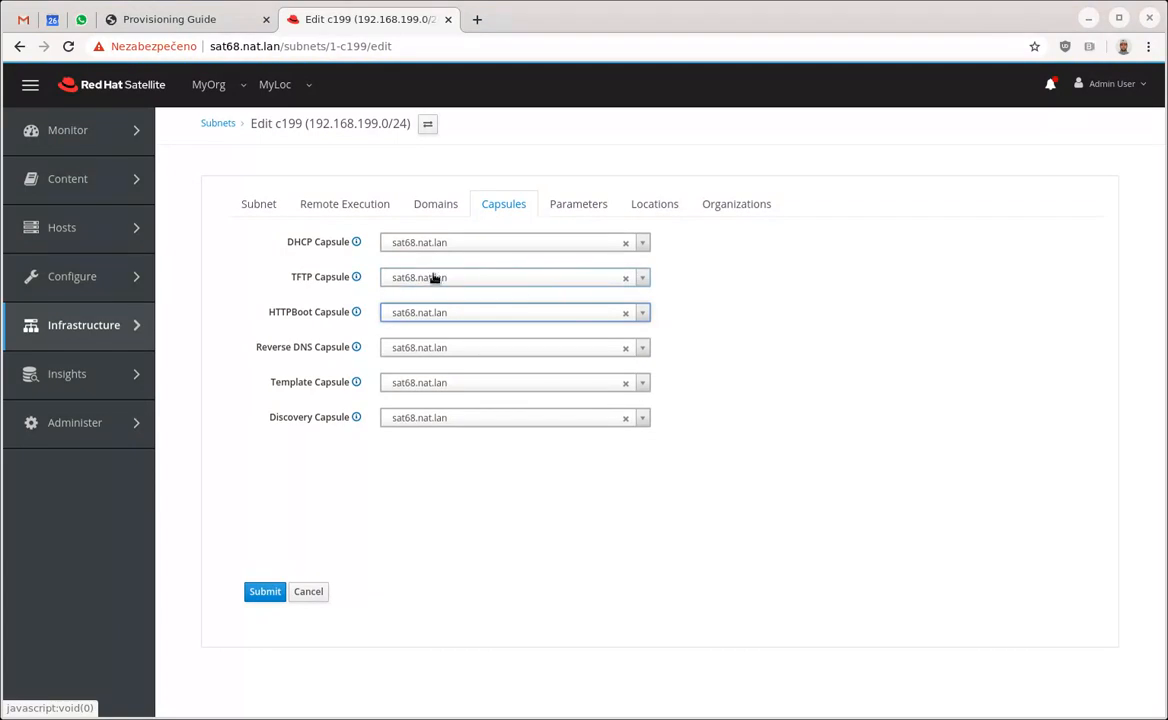
mouse_move(470, 276)
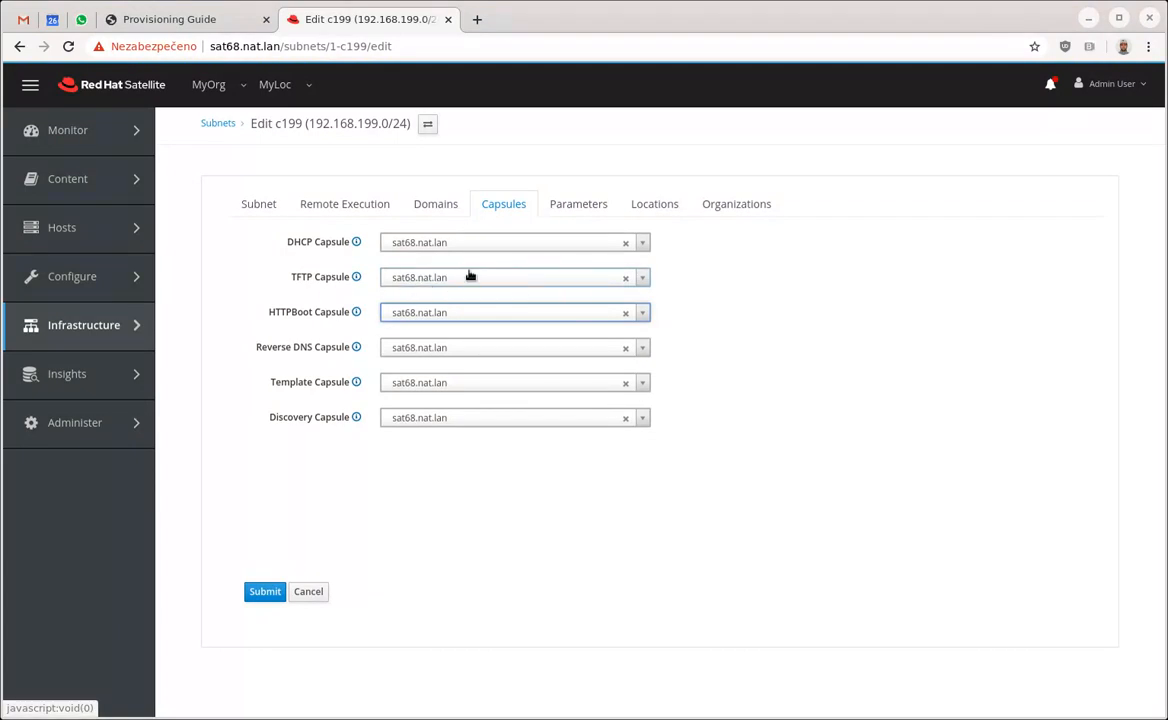
mouse_move(414, 320)
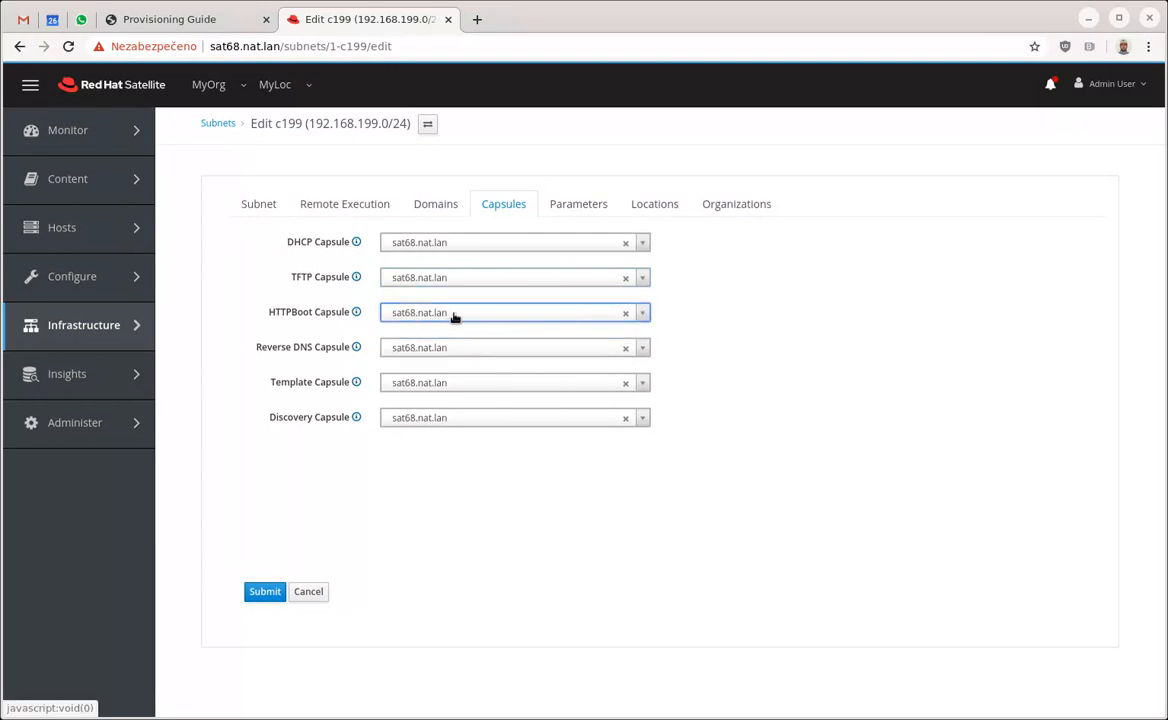
mouse_move(356, 312)
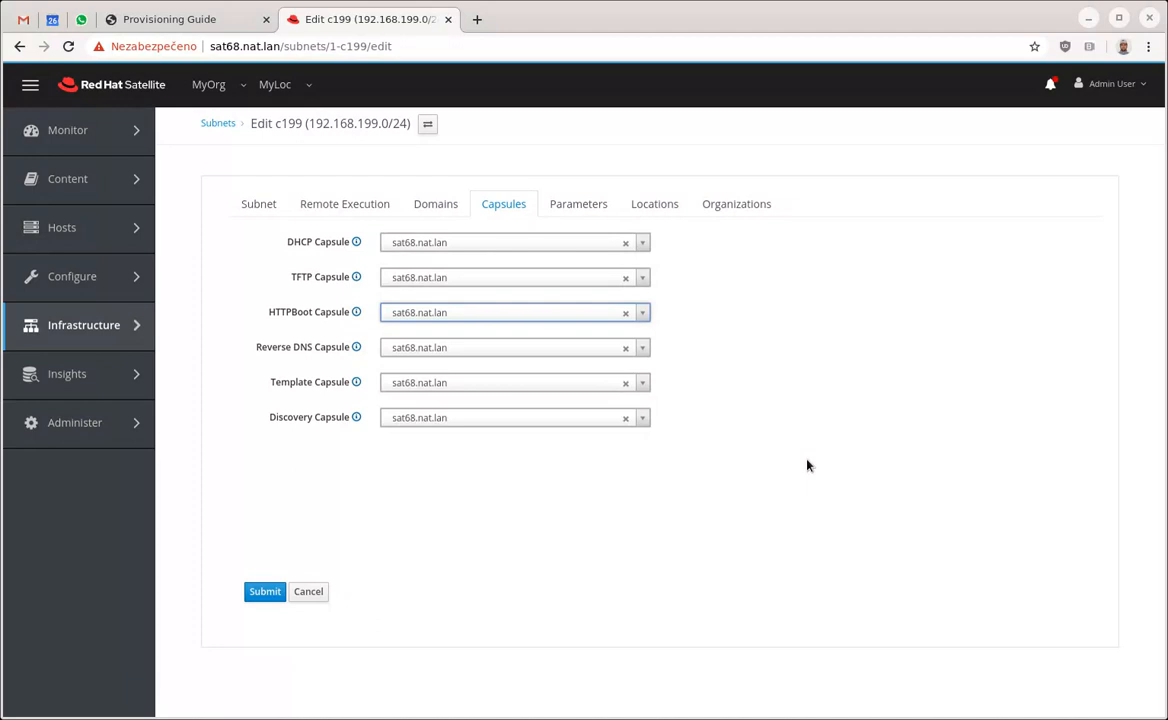
left_click(264, 592)
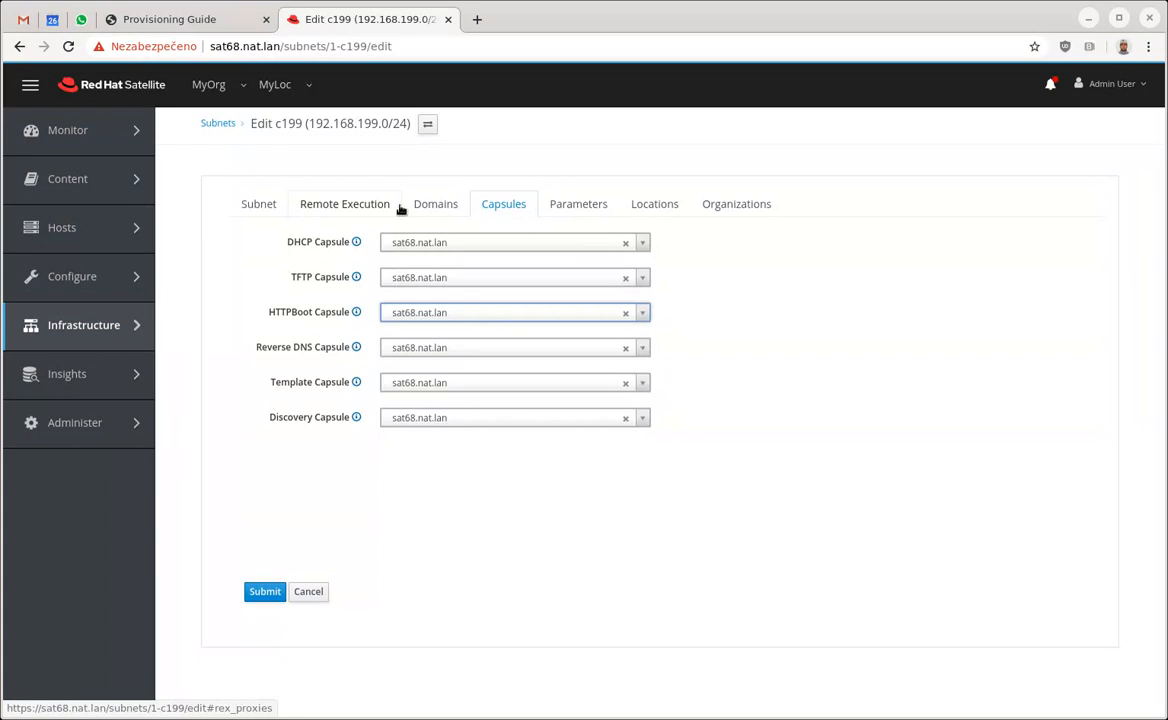
left_click(72, 276)
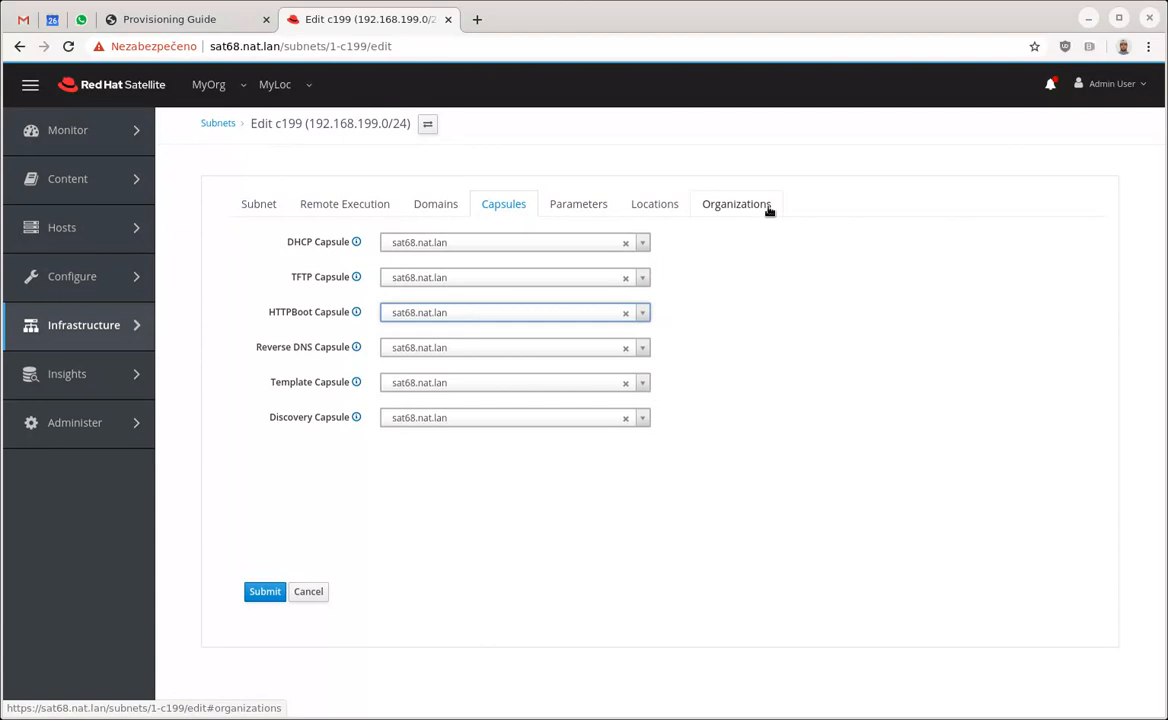
mouse_move(724, 532)
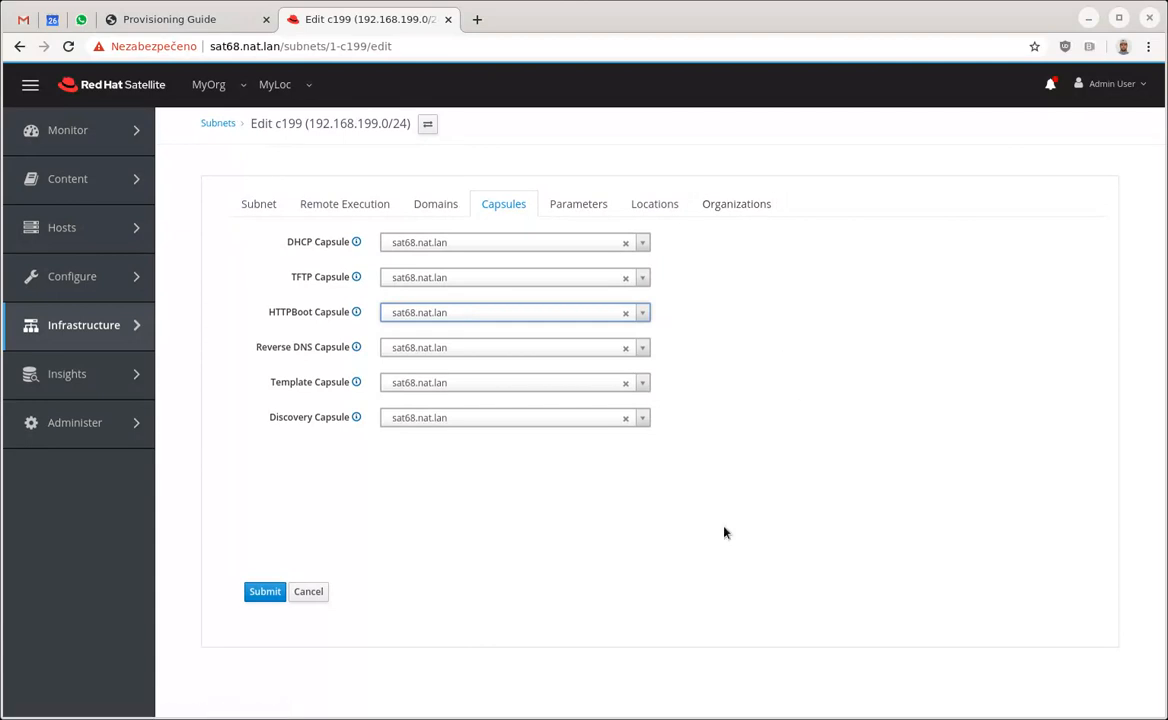